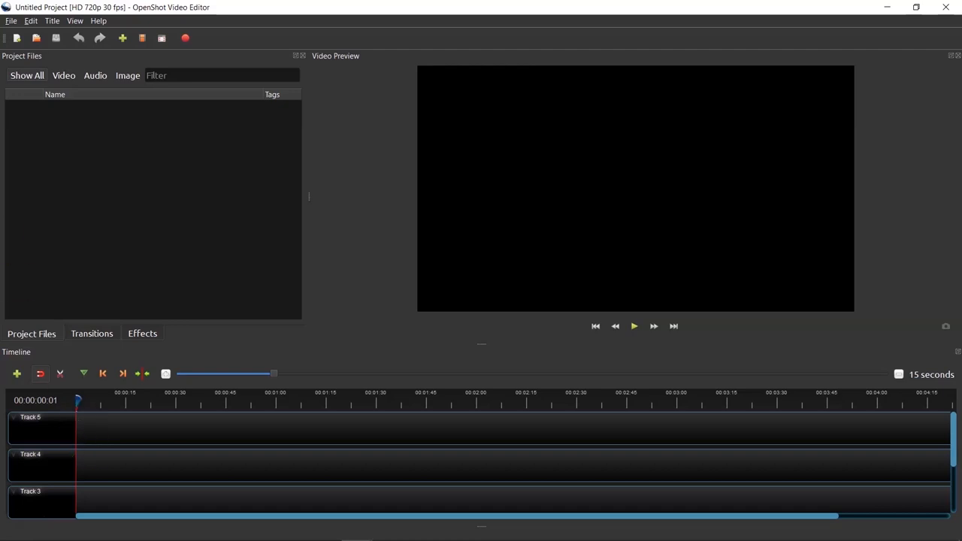
Bring up the Import Files dialog from the toolbar.
left_click(9, 21)
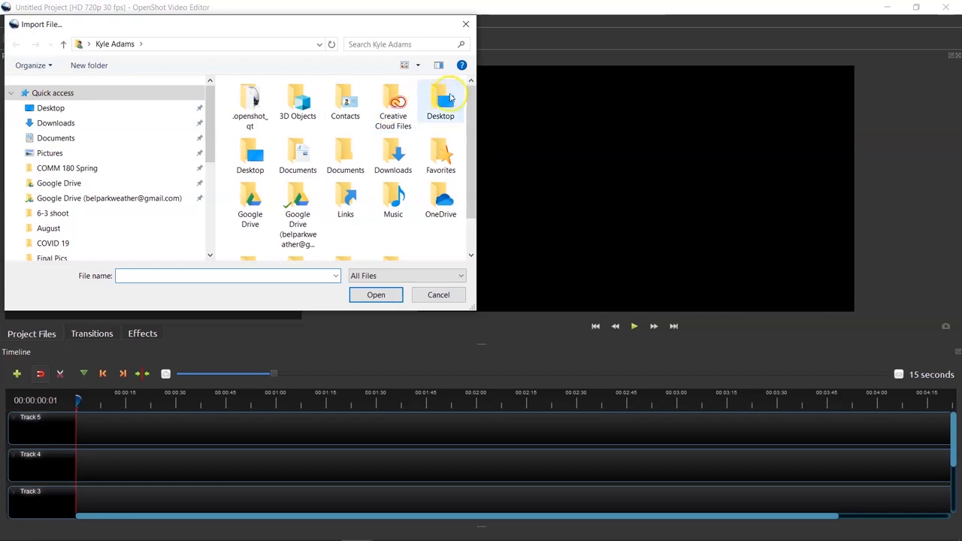
mouse_move(447, 100)
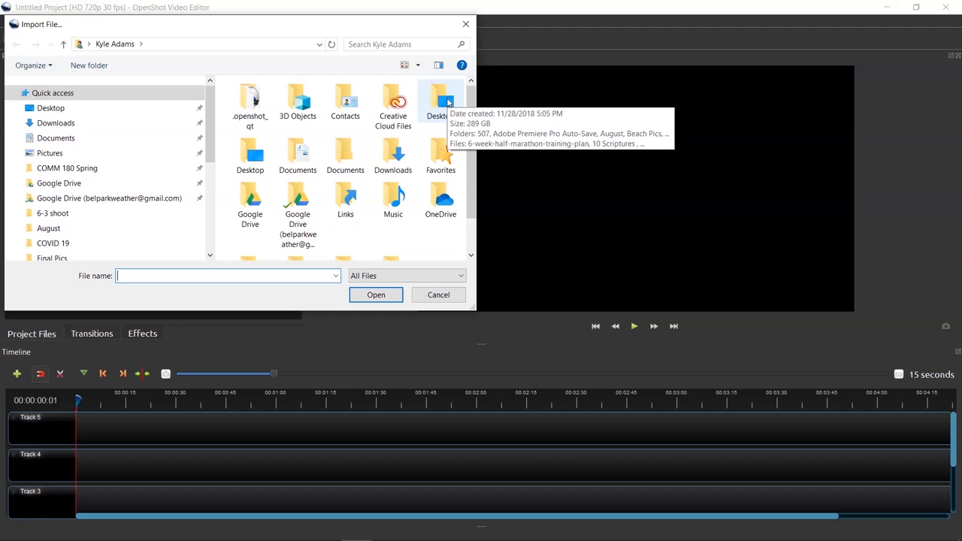
mouse_move(112, 117)
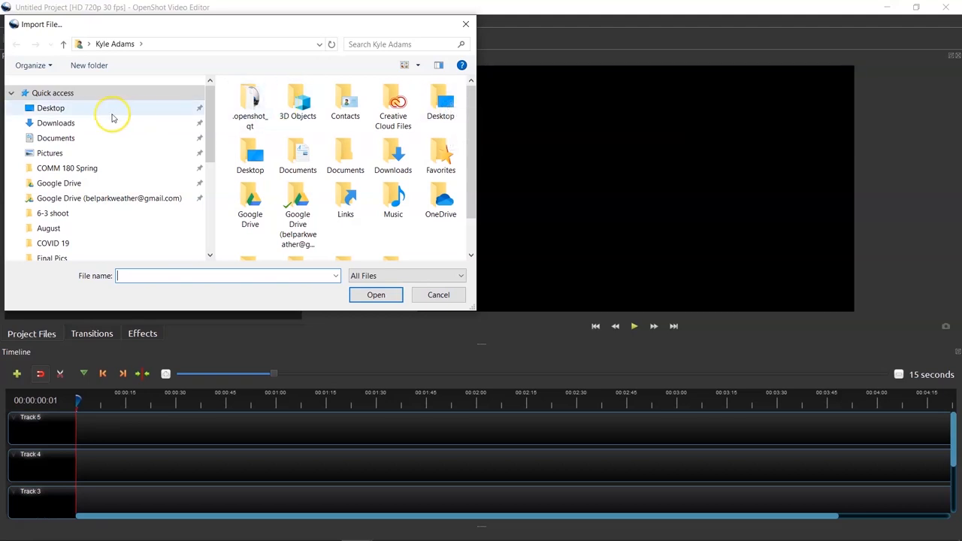
Select clips A77_5877, A77_6336 and A77_6338 in Desktop\August for import.
left_click(418, 121)
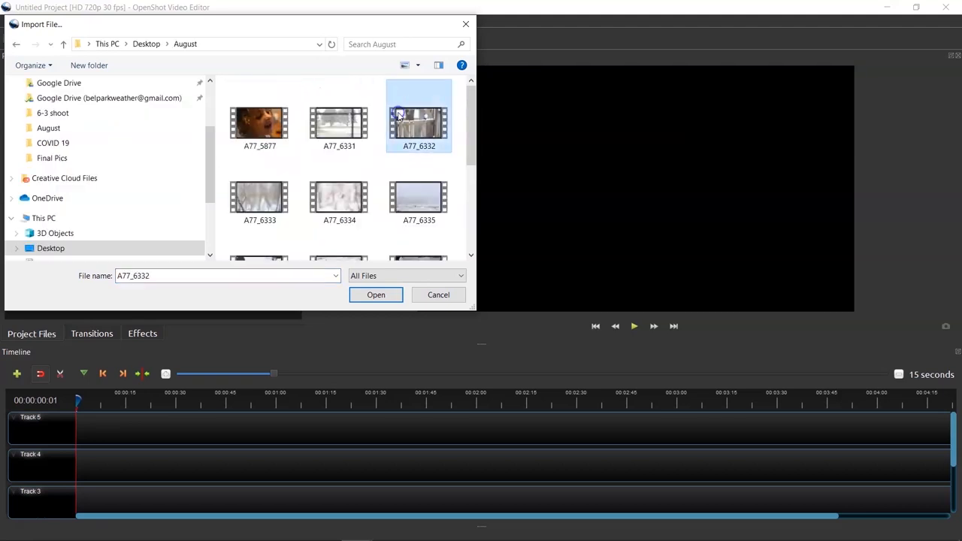
left_click(258, 123)
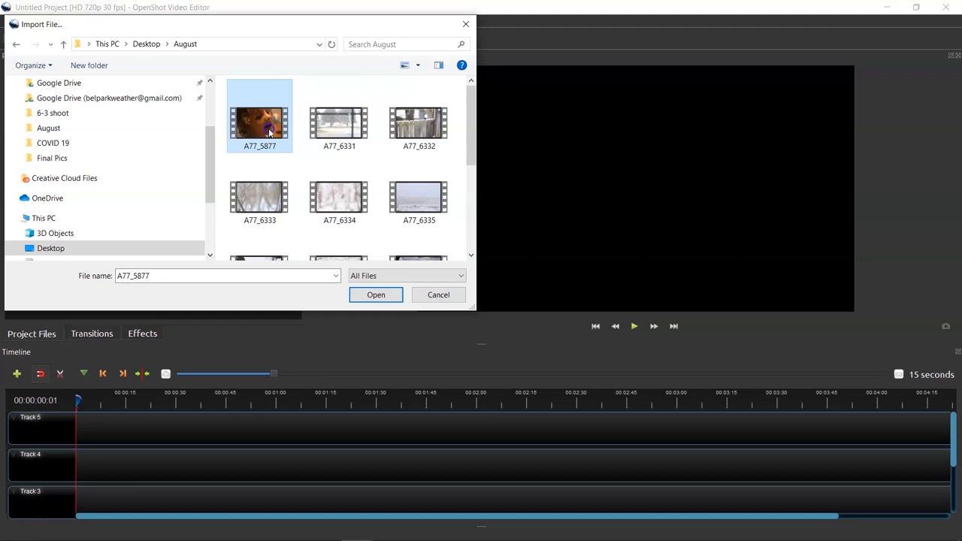
mouse_move(457, 134)
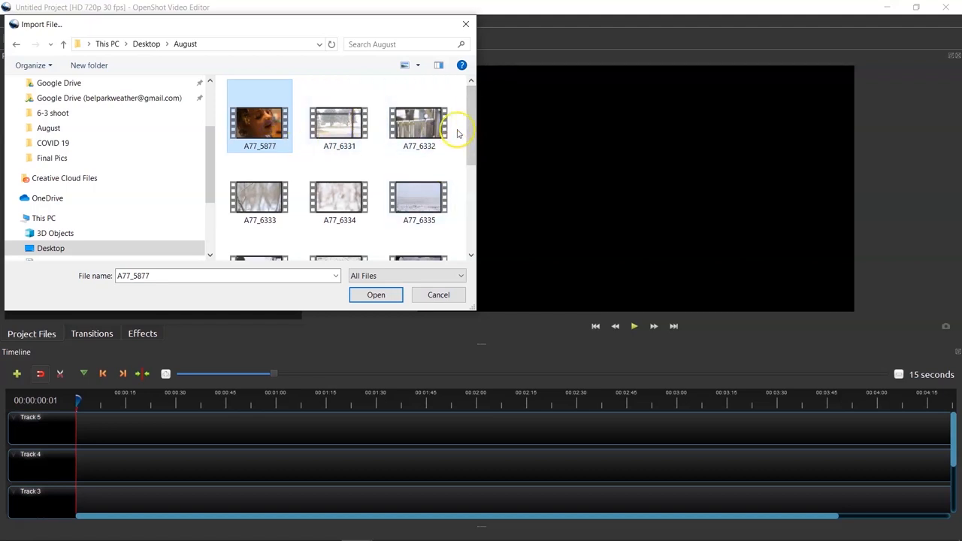
scroll("down", 3)
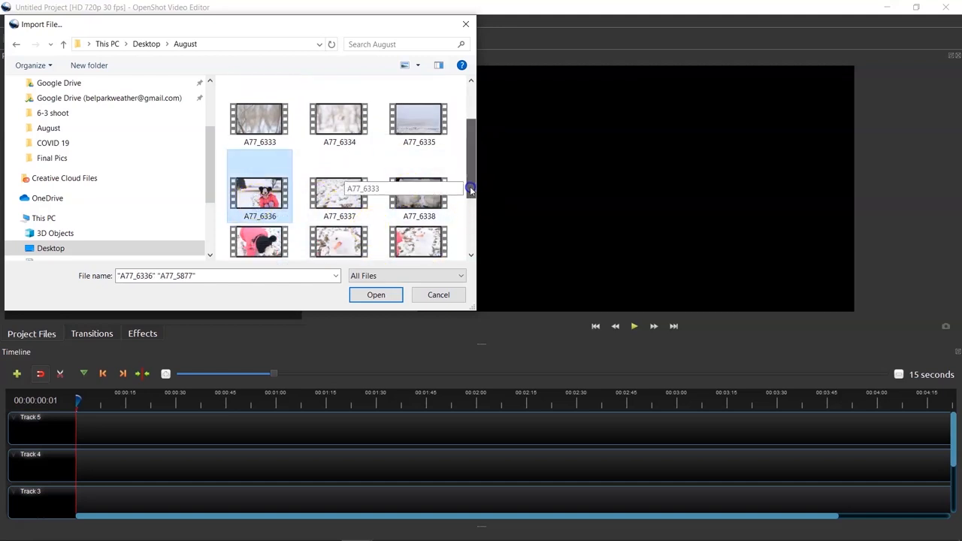
left_click(376, 294)
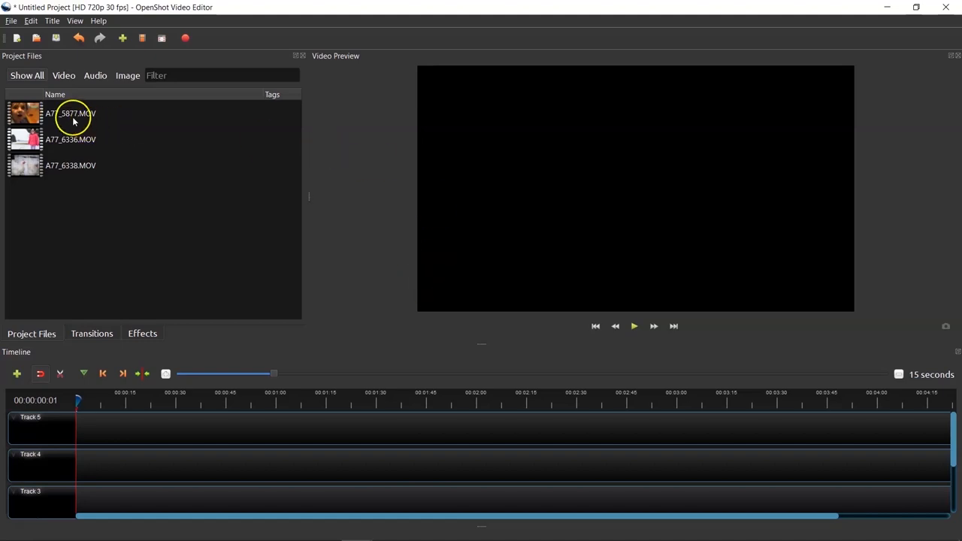
Rename the first clip to 'August Loses Tooth' via its File Properties.
right_click(73, 117)
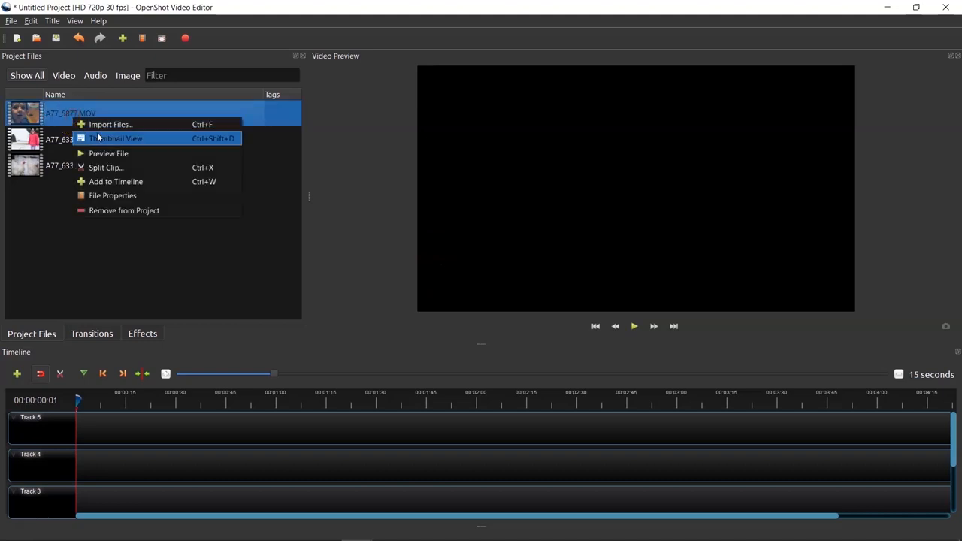
left_click(112, 196)
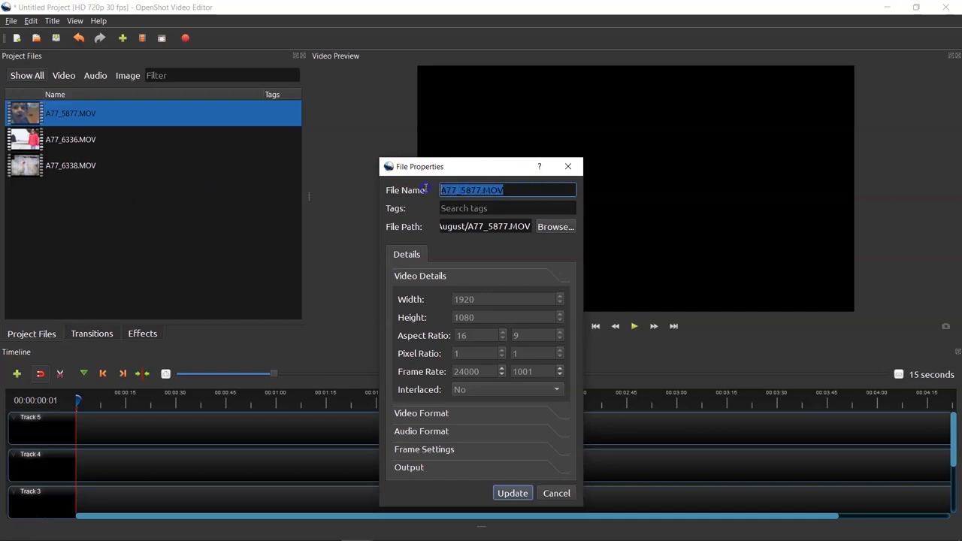
type("August")
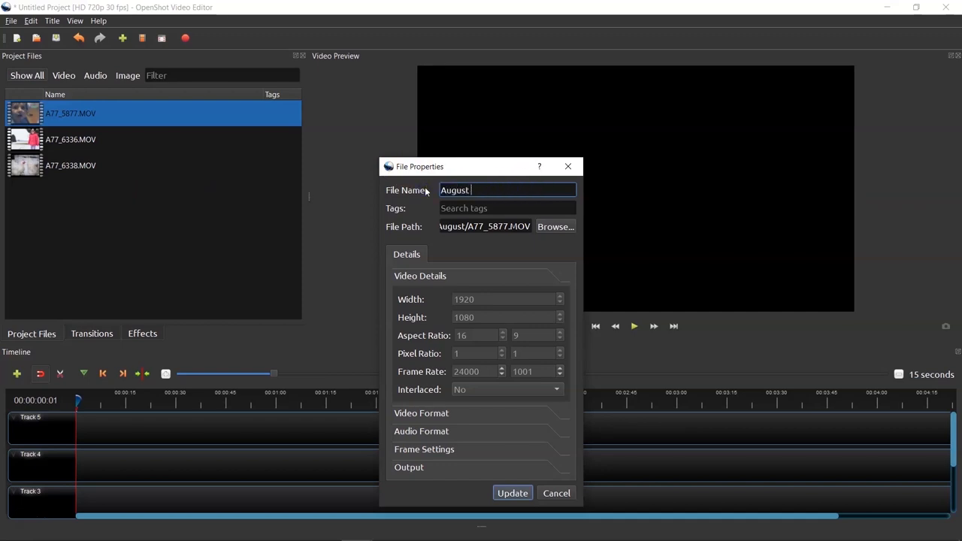
type("Loses Tooth")
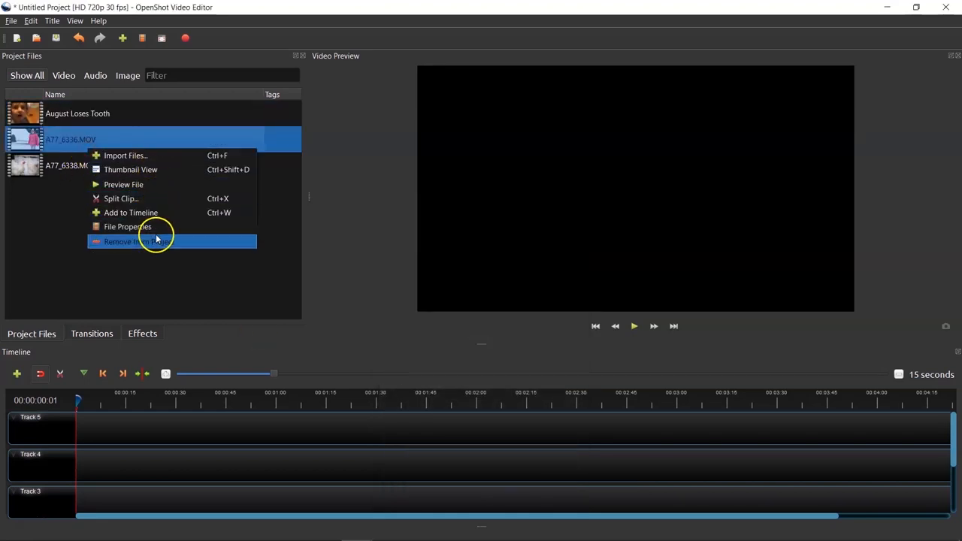
Rename the remaining clips to 'August Builds Snowman' and 'Chickens'.
left_click(127, 226)
type("August Builds Snowman")
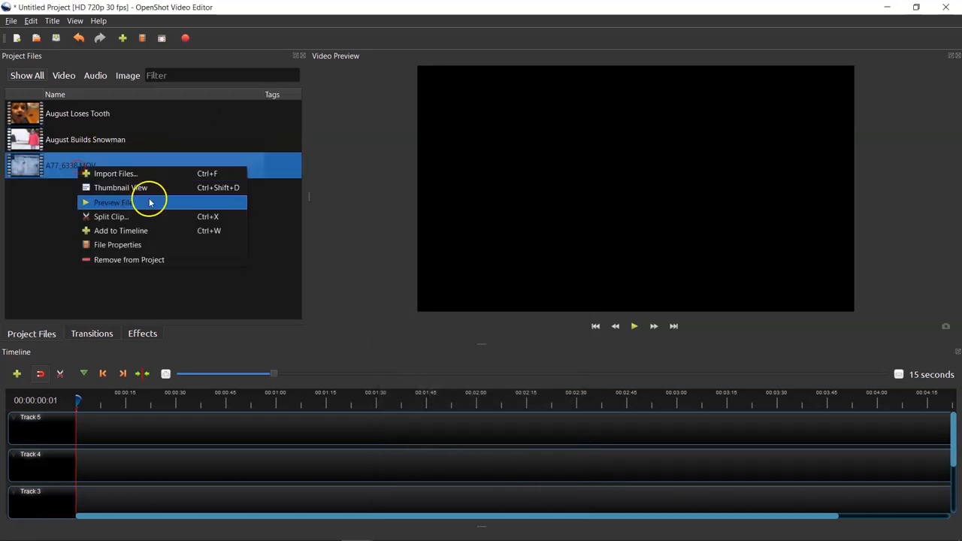
left_click(118, 244)
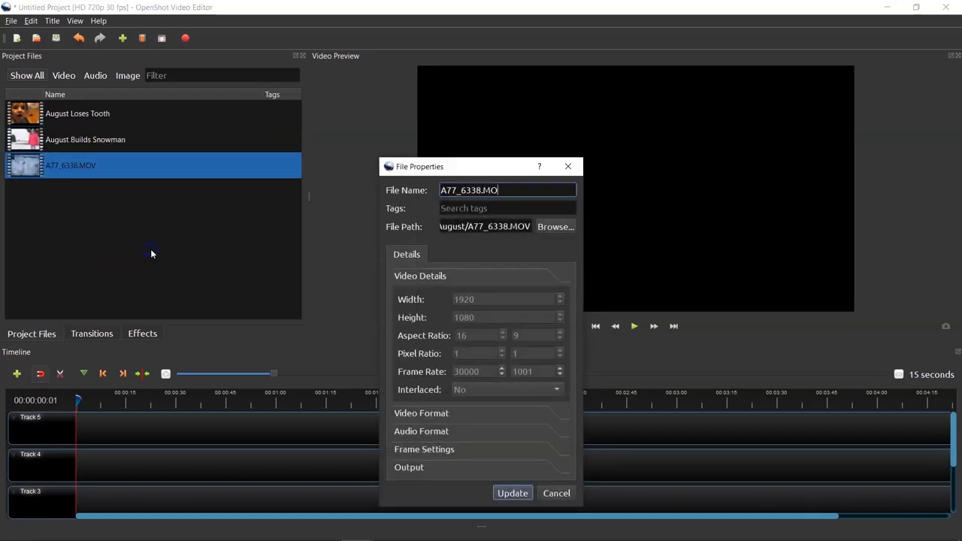
type("Chicken")
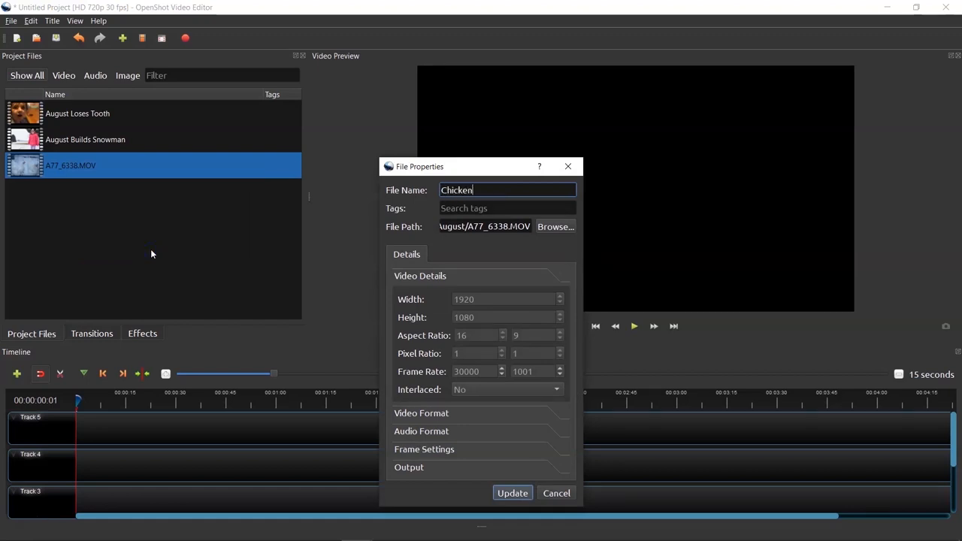
left_click(511, 493)
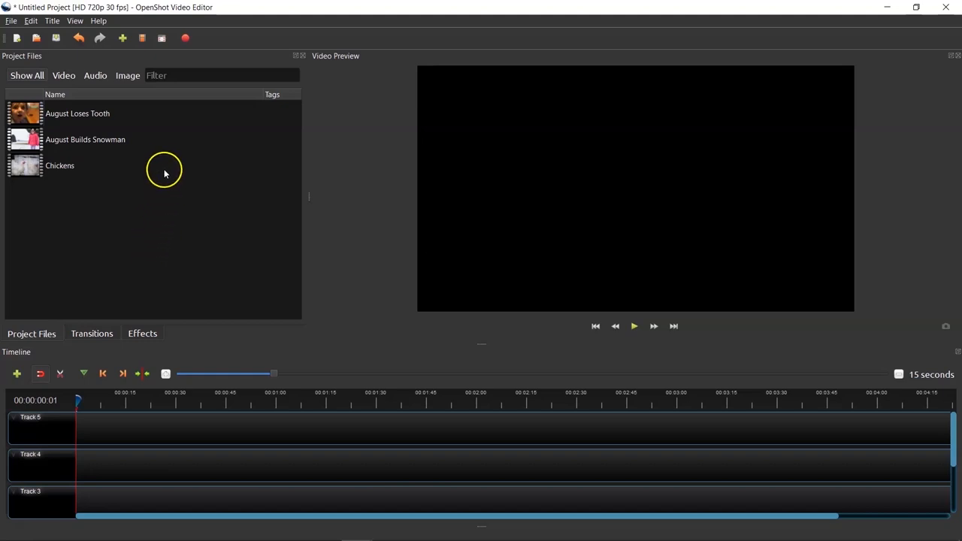
mouse_move(90, 143)
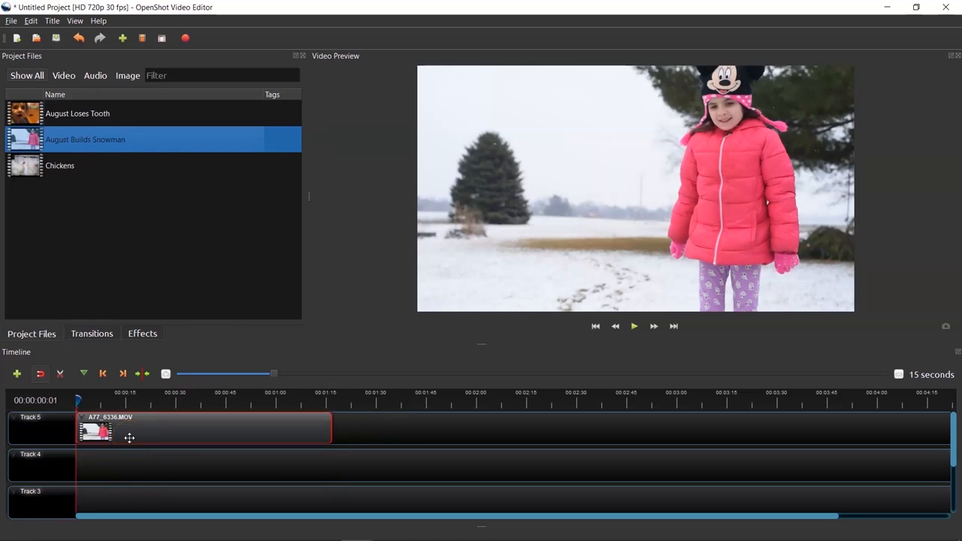
mouse_move(947, 448)
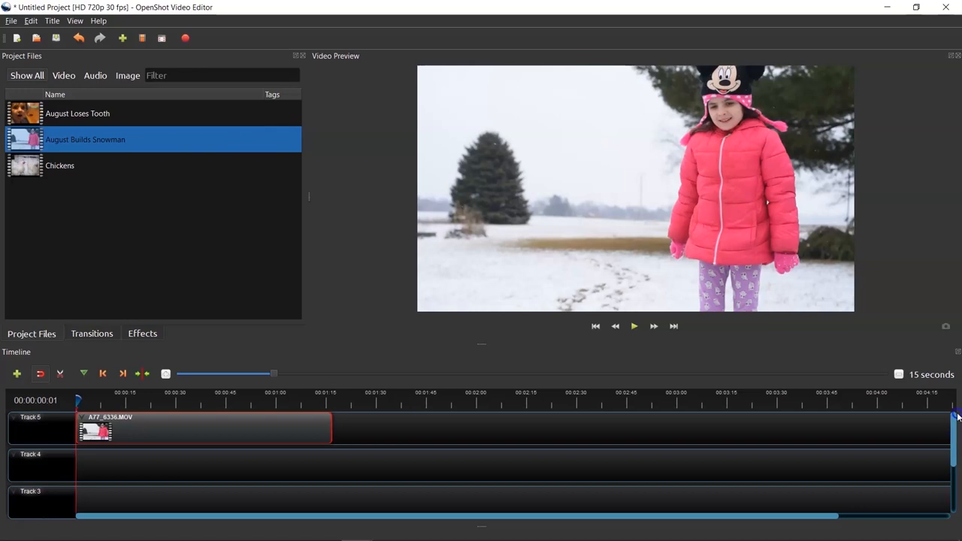
Place August Builds Snowman at 0:00 on the top track (Track 7).
left_click(16, 373)
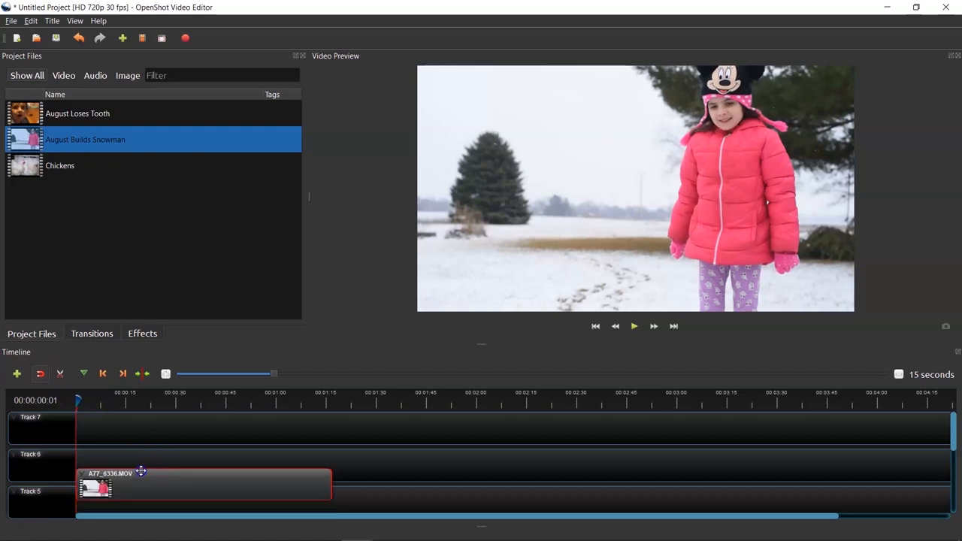
left_click_drag(139, 484, 190, 440)
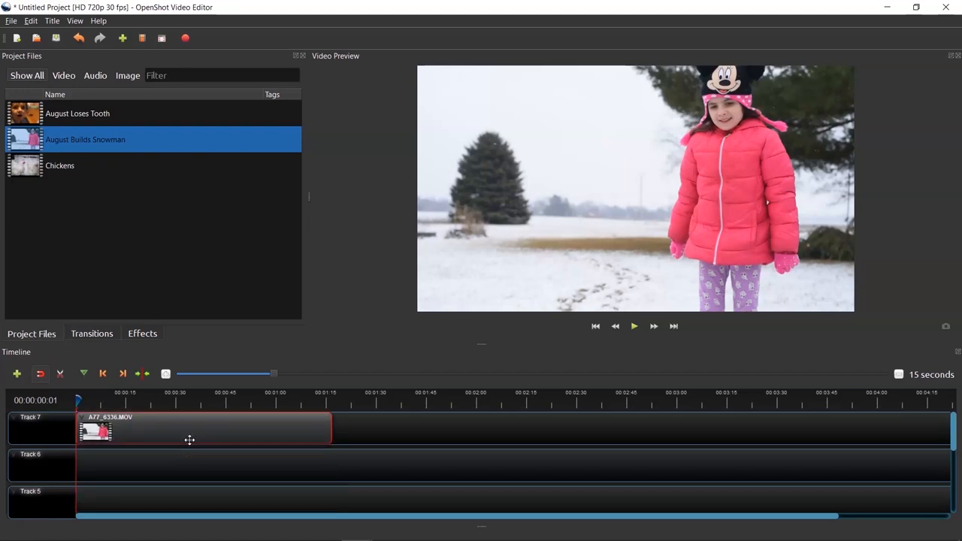
mouse_move(190, 434)
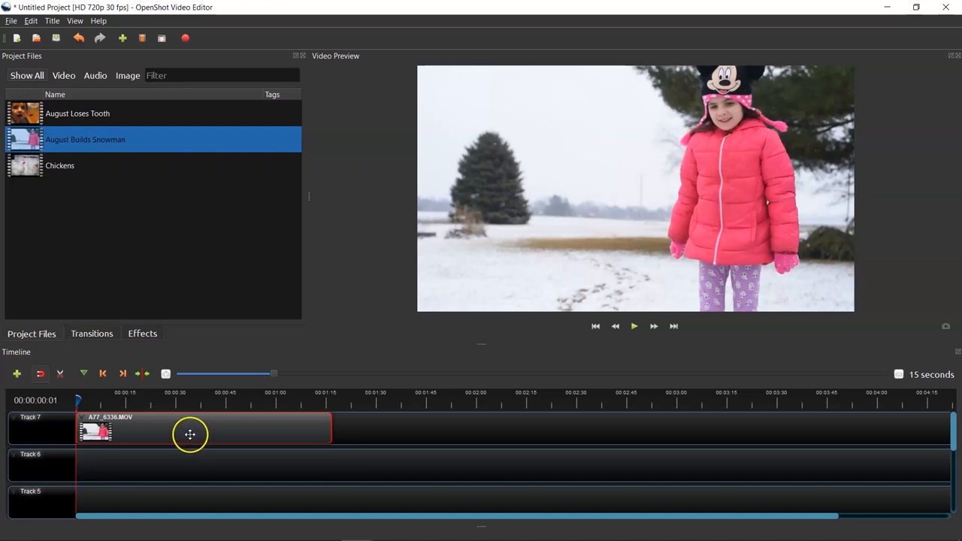
mouse_move(183, 430)
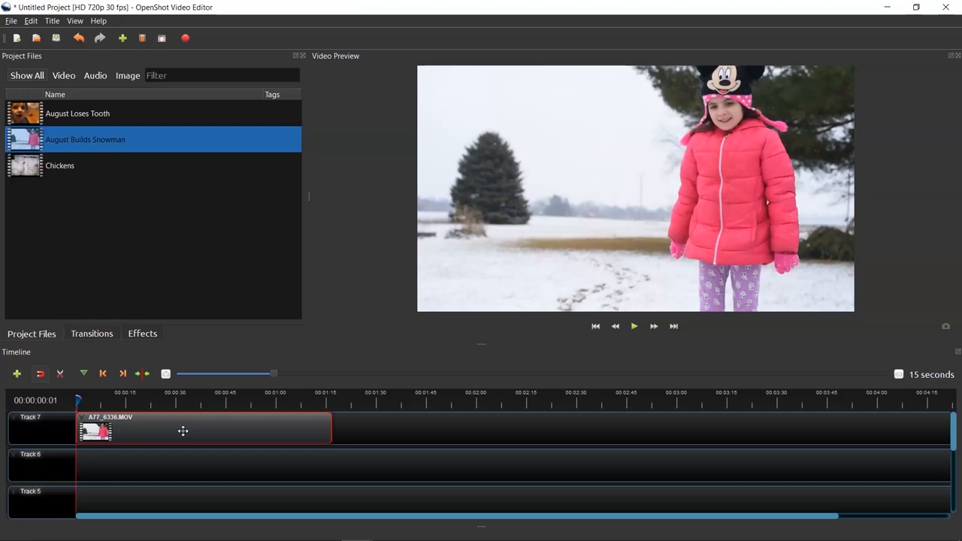
mouse_move(190, 427)
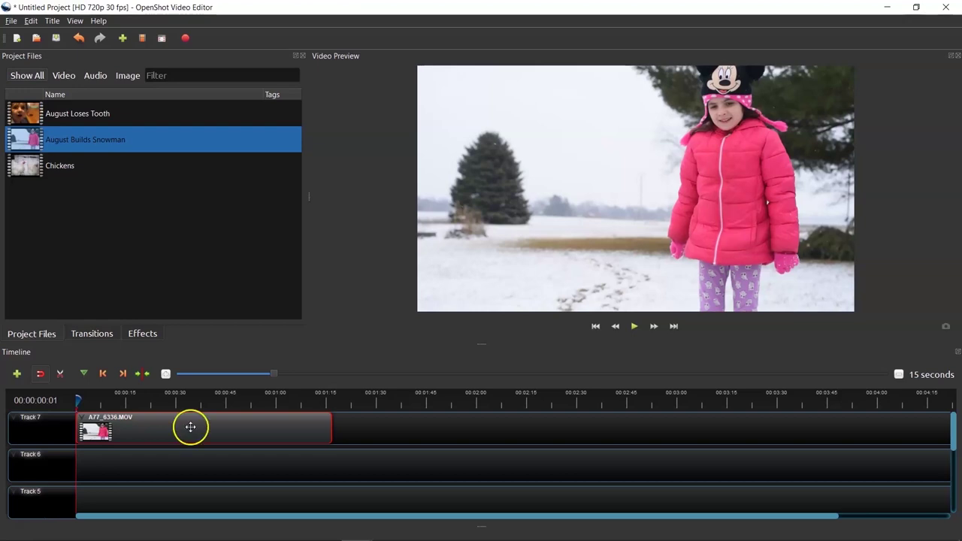
mouse_move(205, 427)
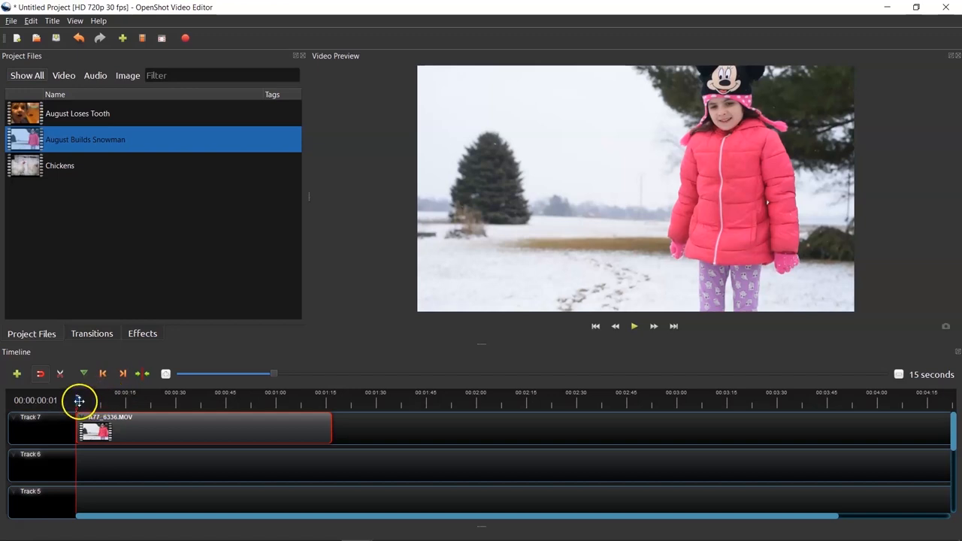
Split the snowman clip near 00:00:14, delete the later piece and review the result.
left_click_drag(78, 400, 78, 400)
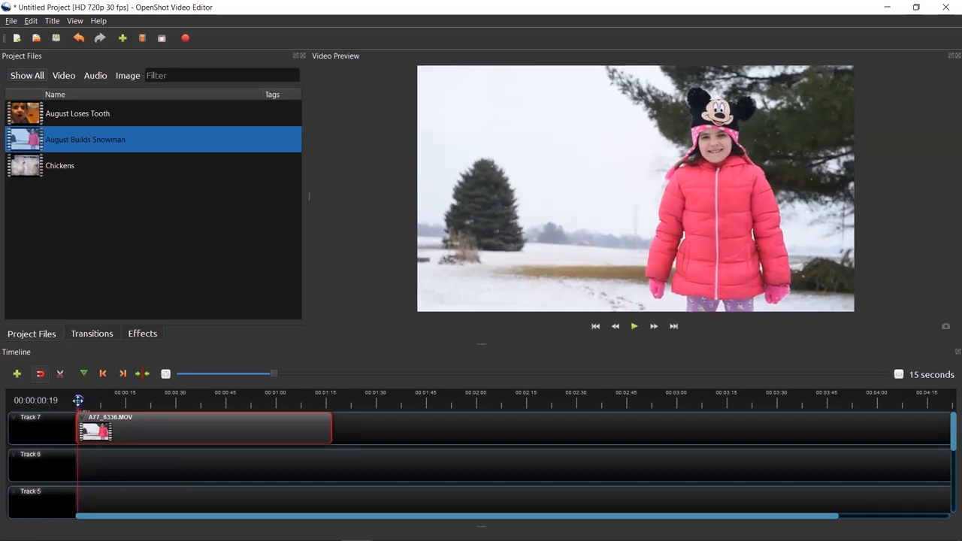
left_click(634, 326)
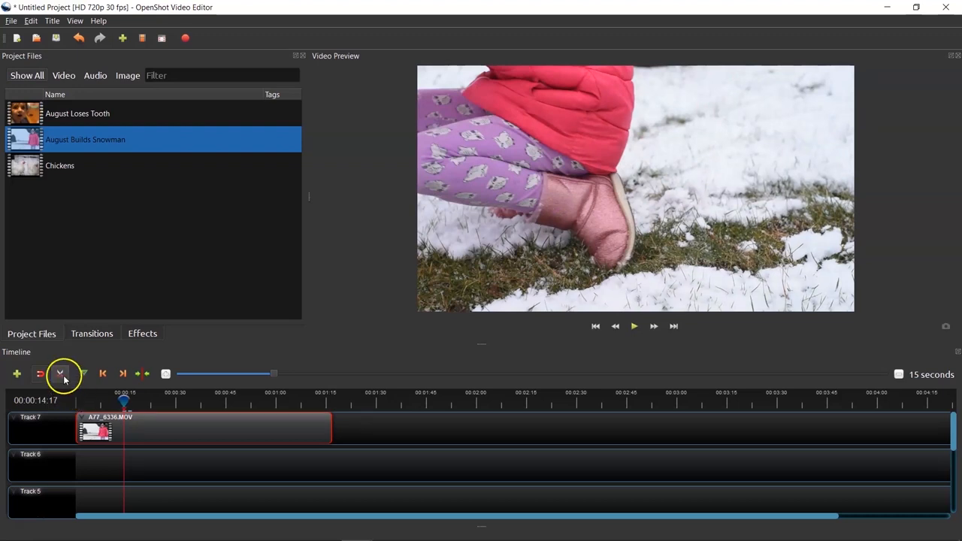
mouse_move(61, 376)
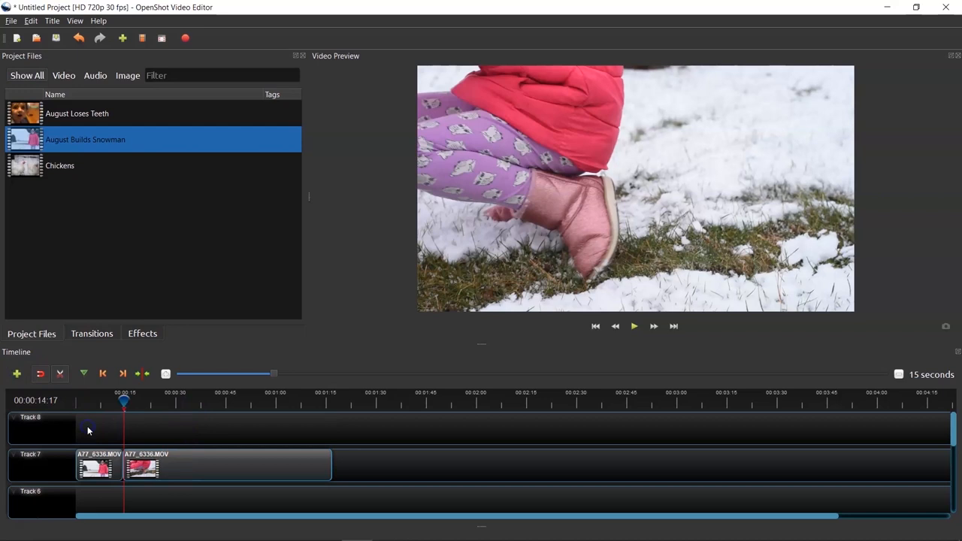
left_click(32, 21)
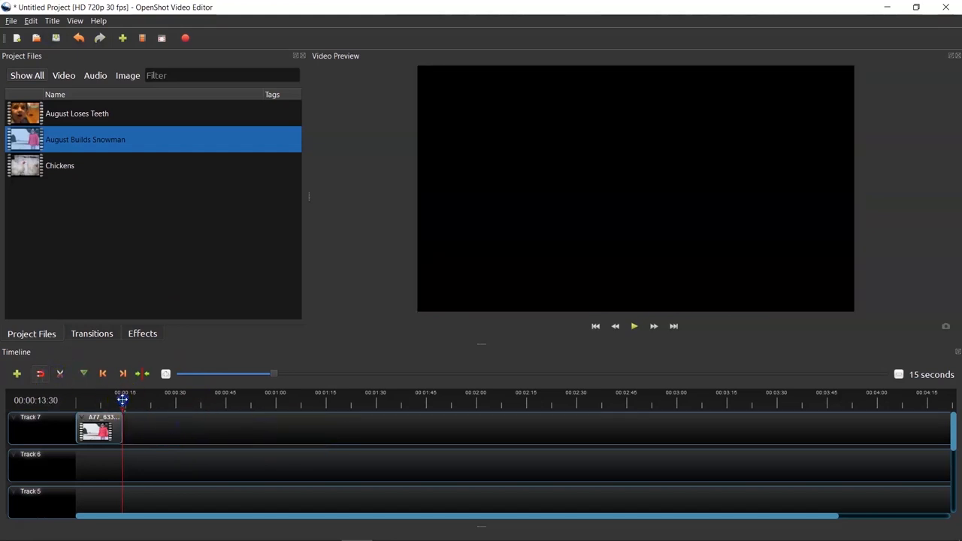
left_click_drag(124, 400, 111, 400)
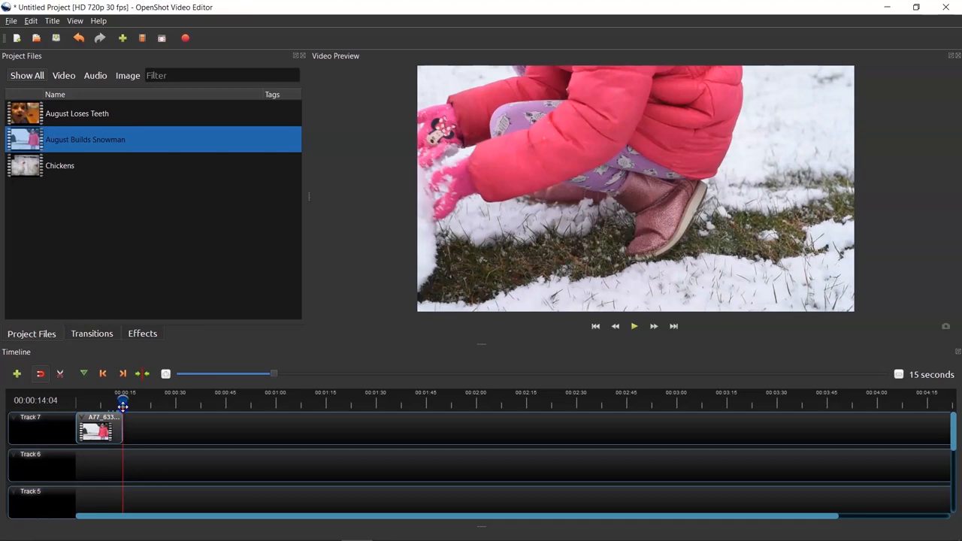
left_click_drag(123, 403, 109, 402)
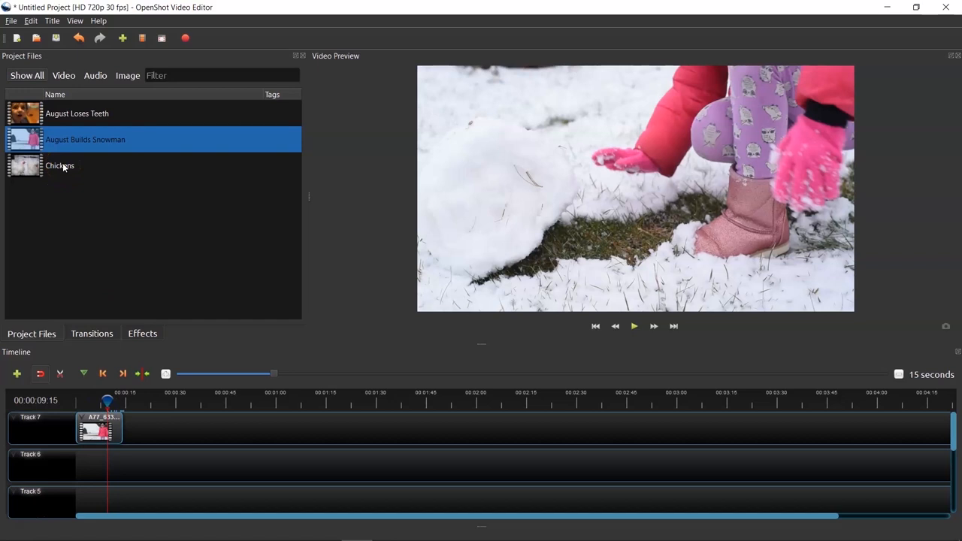
Trim the Chickens clip's right edge so only a brief segment follows the snowman clip.
left_click(60, 166)
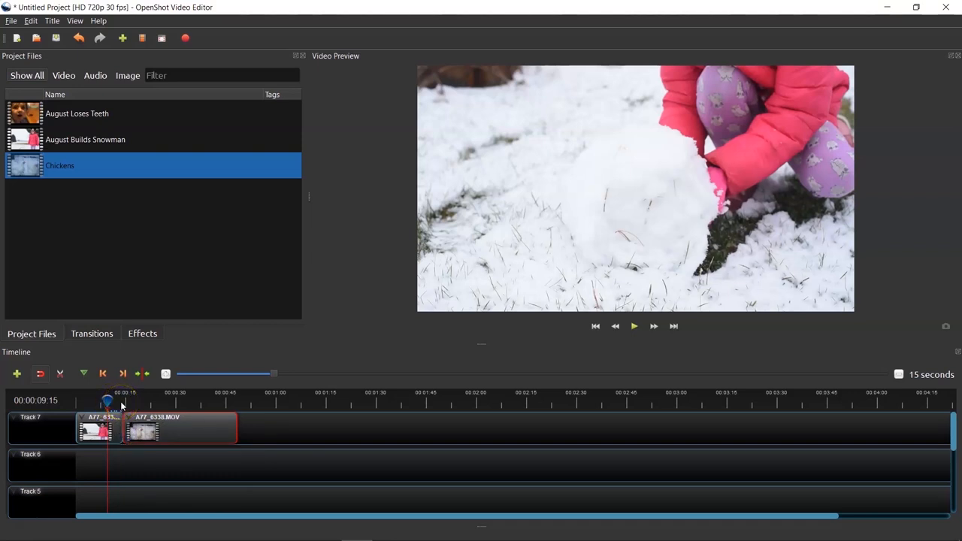
left_click_drag(108, 403, 119, 403)
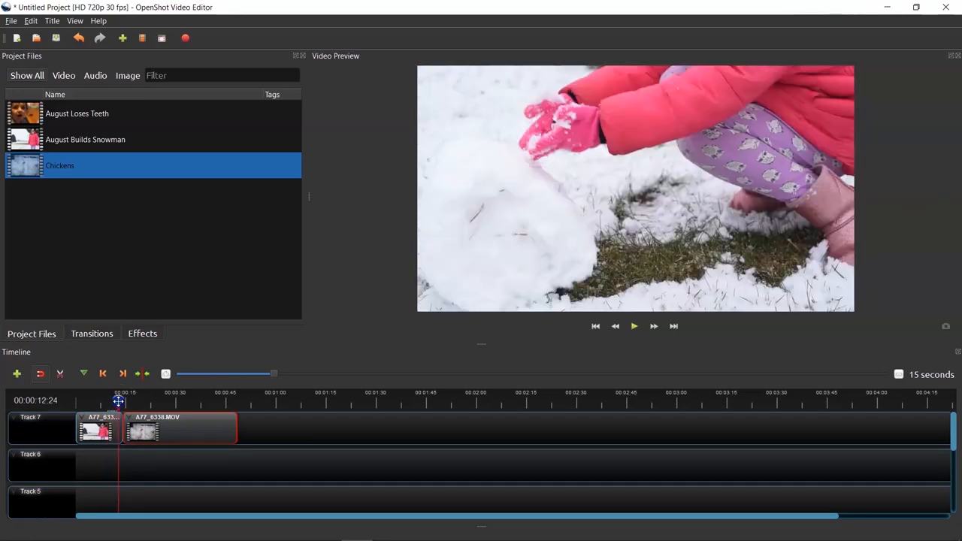
left_click(634, 326)
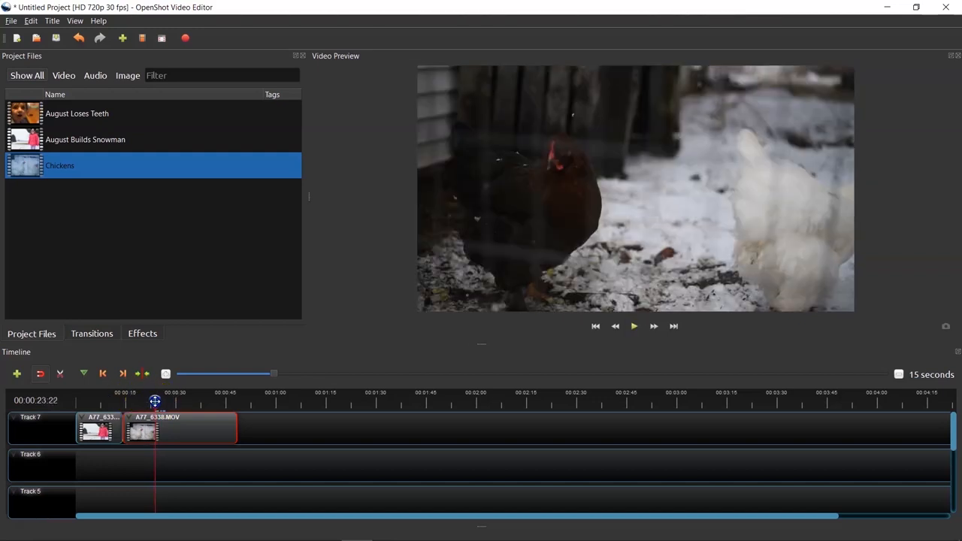
left_click_drag(153, 400, 134, 400)
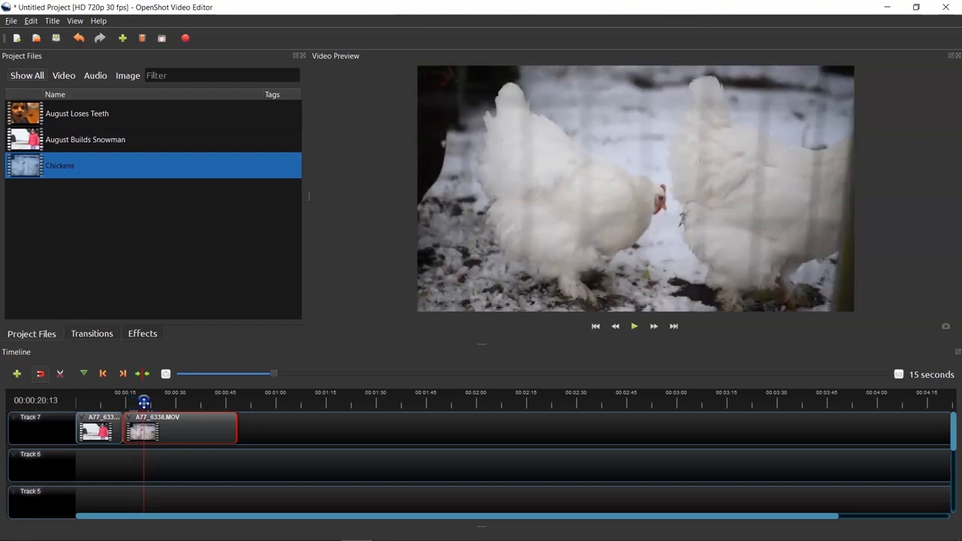
left_click_drag(145, 403, 156, 403)
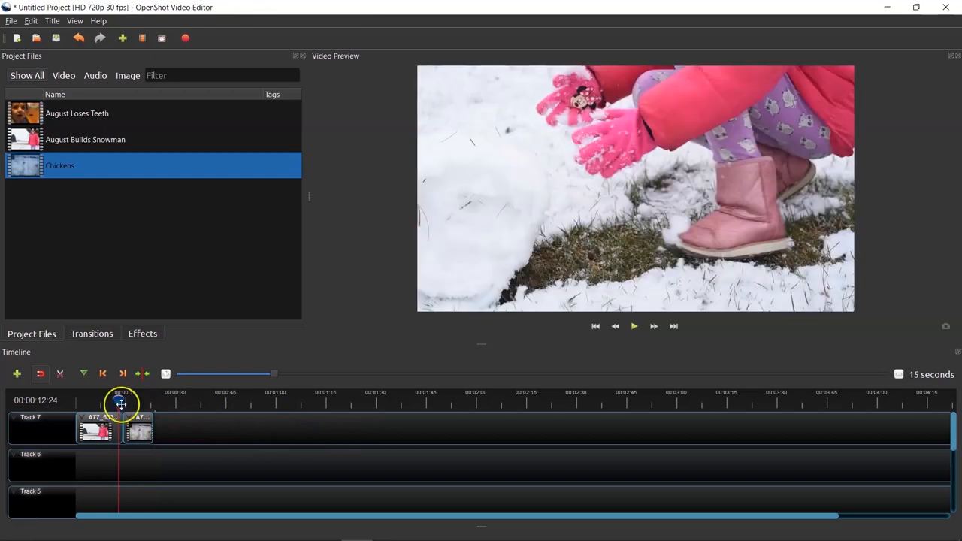
left_click(634, 326)
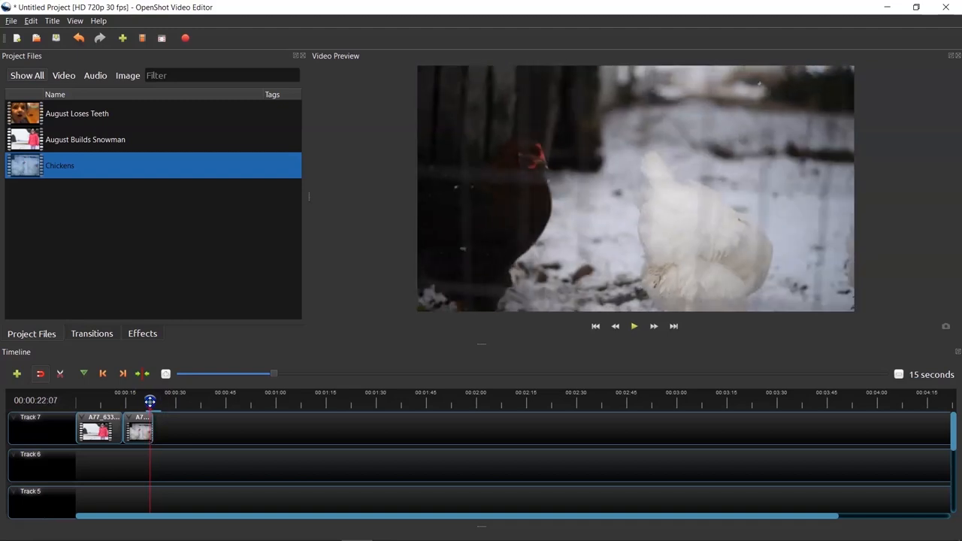
mouse_move(98, 124)
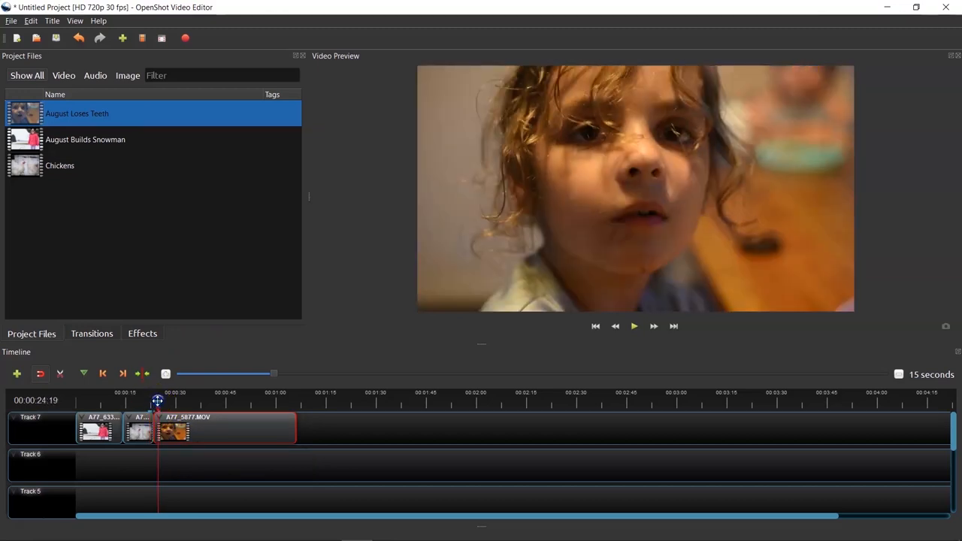
Preview August Loses Tooth after the chickens clip around forty seconds and trim its end.
left_click(635, 327)
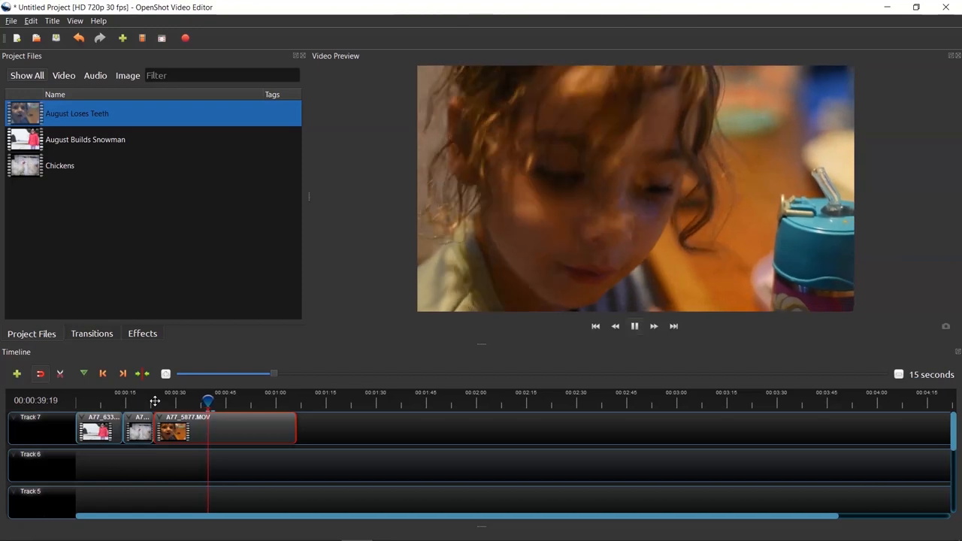
left_click(635, 326)
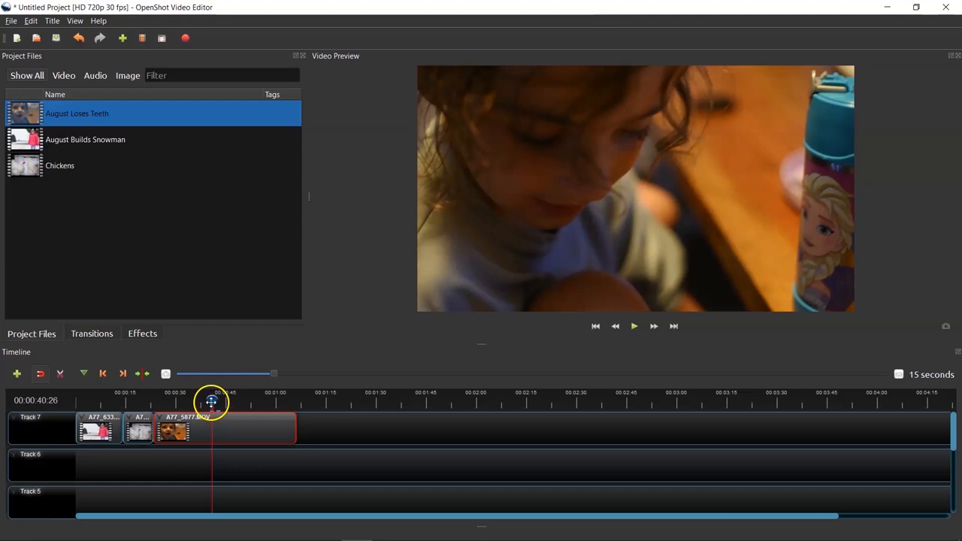
left_click_drag(212, 403, 204, 403)
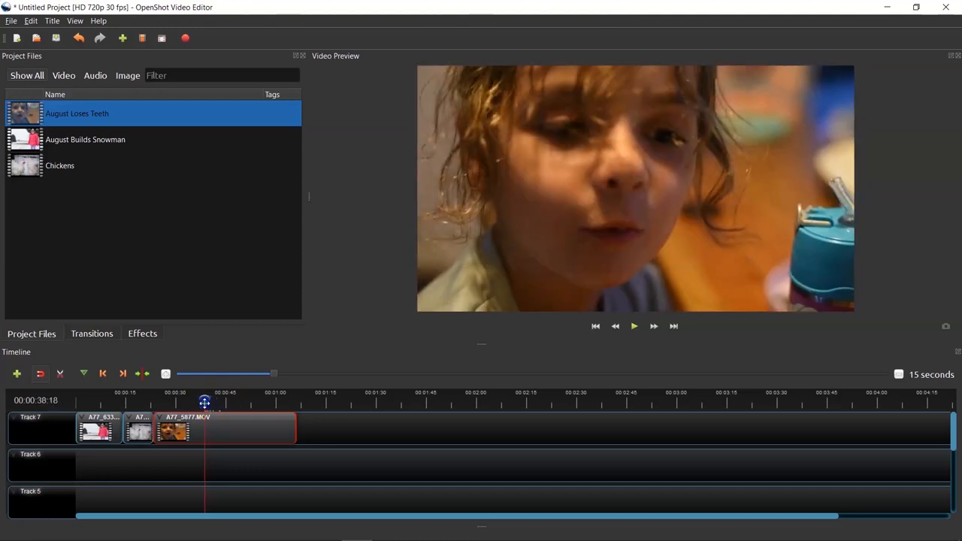
left_click(634, 326)
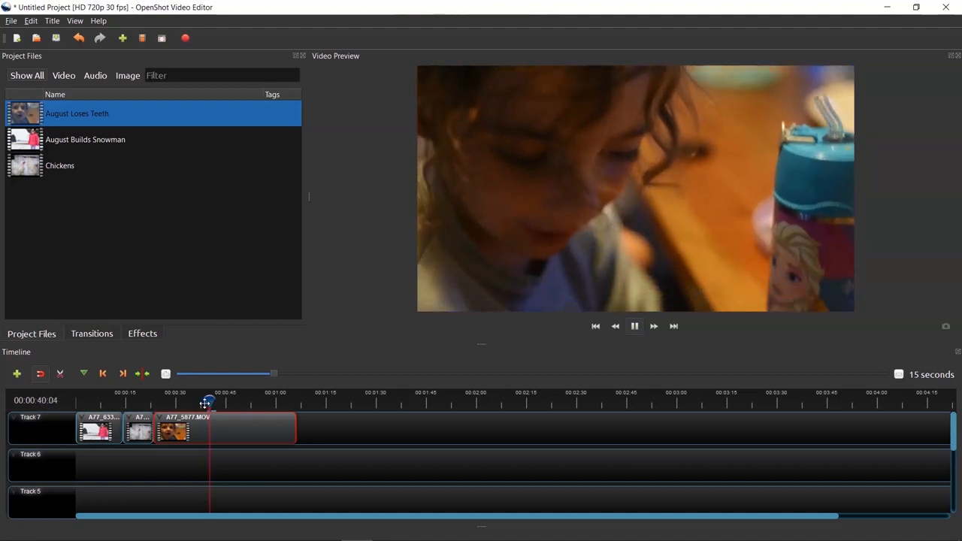
left_click(634, 326)
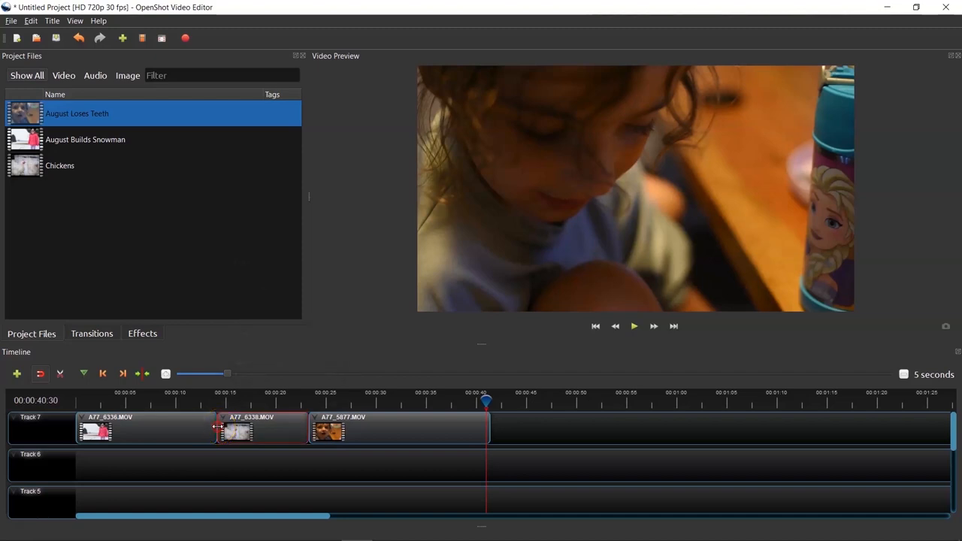
right_click(240, 429)
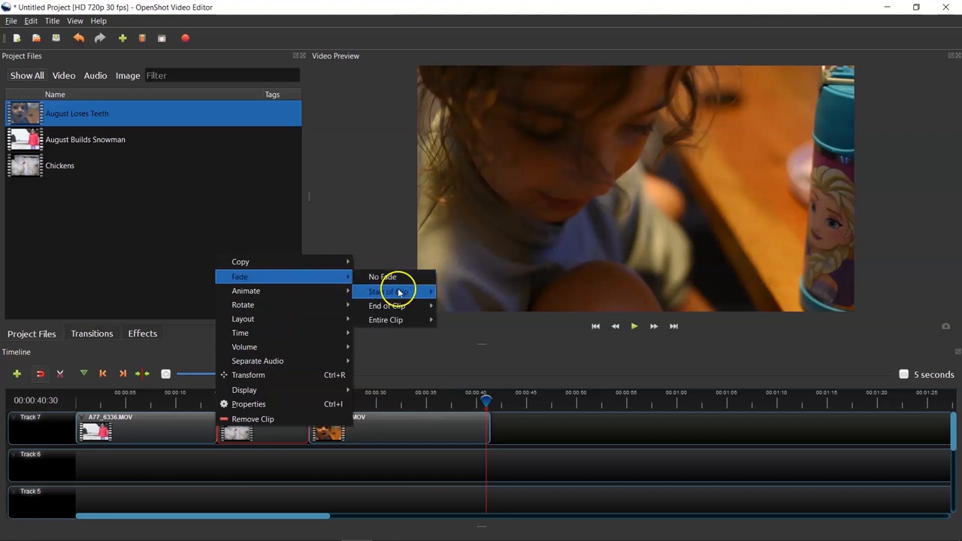
mouse_move(388, 291)
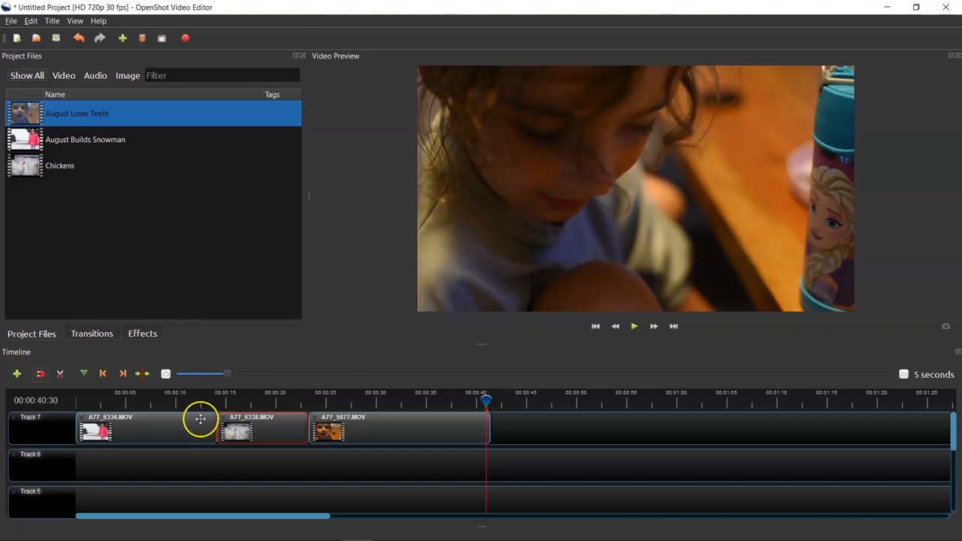
right_click(201, 430)
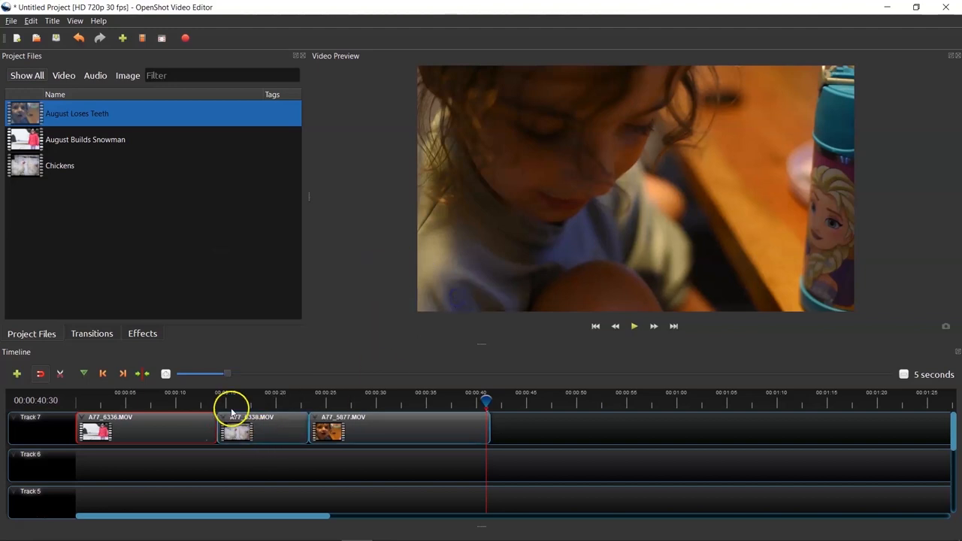
mouse_move(484, 397)
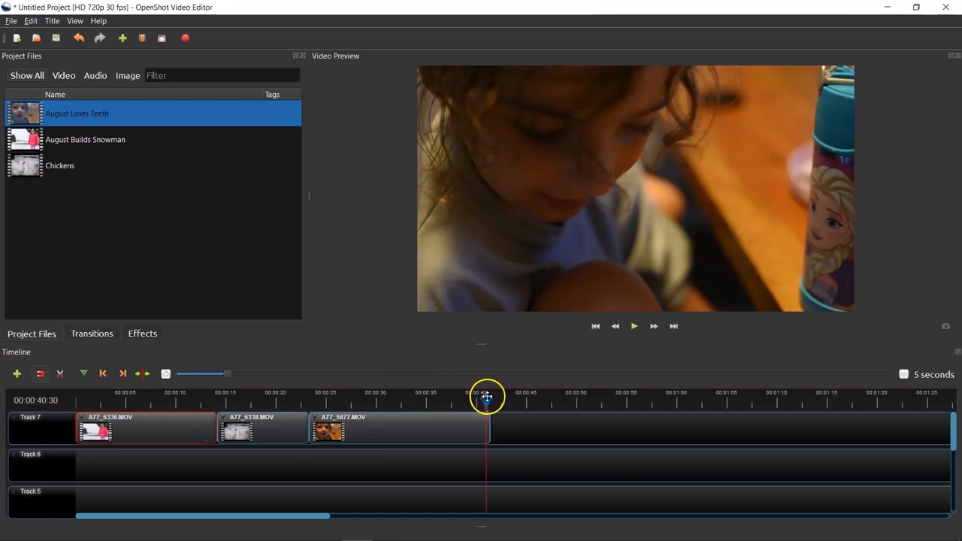
left_click_drag(487, 397, 213, 403)
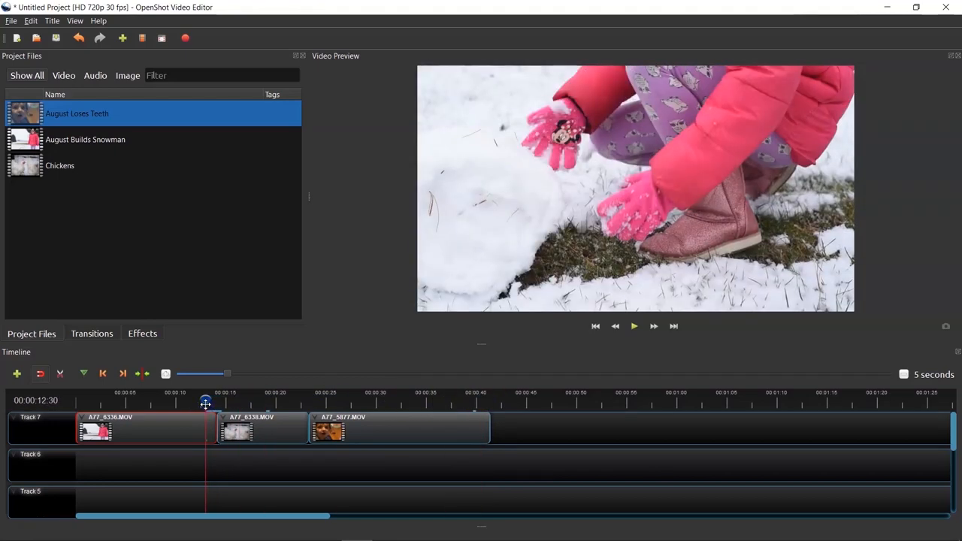
left_click(635, 326)
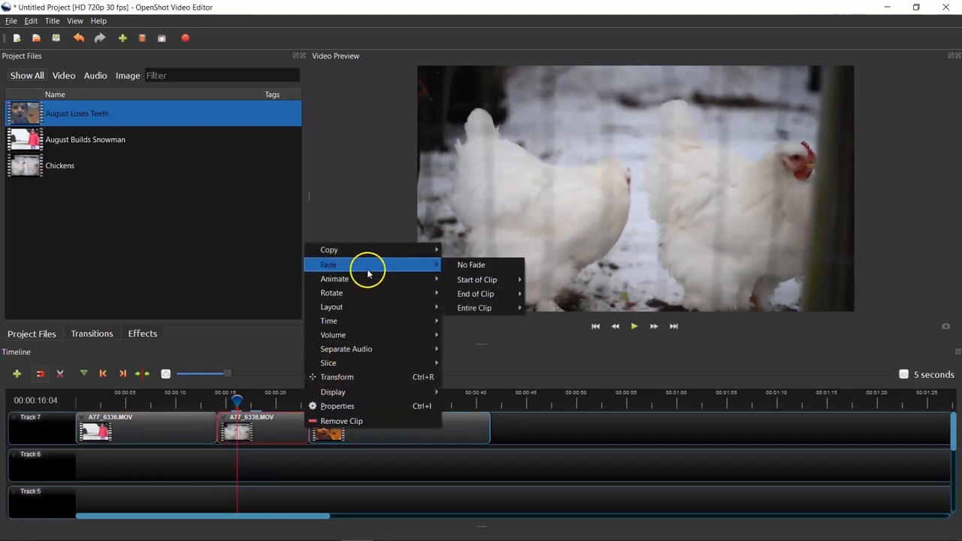
mouse_move(429, 268)
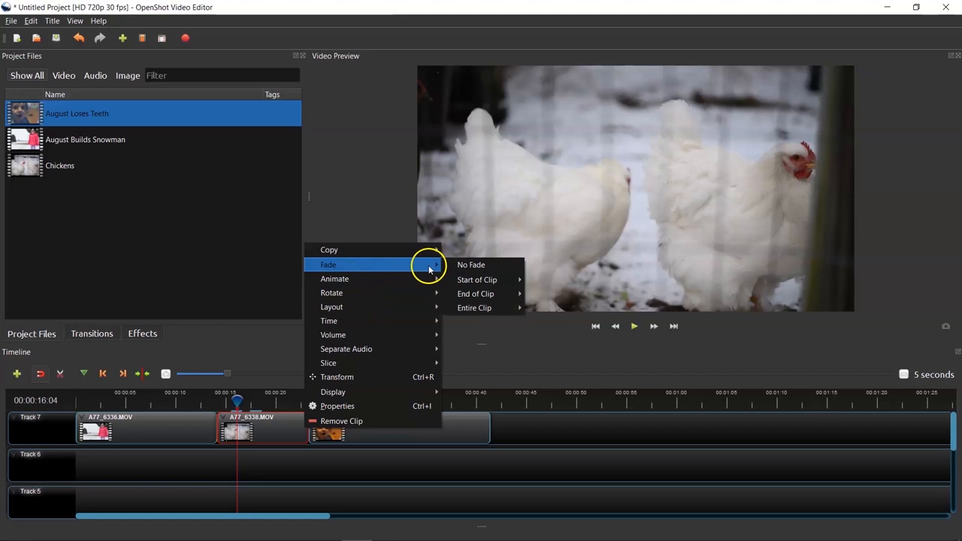
mouse_move(334, 278)
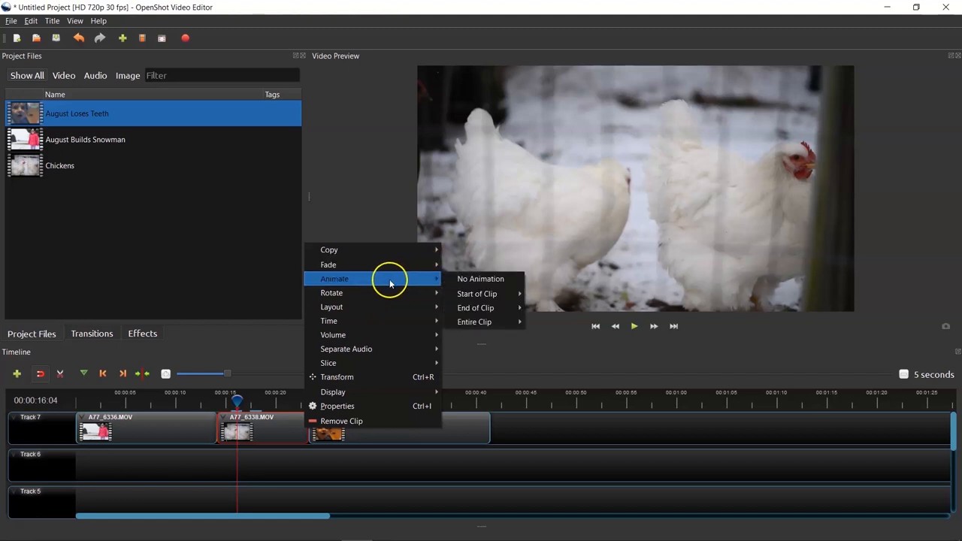
mouse_move(361, 265)
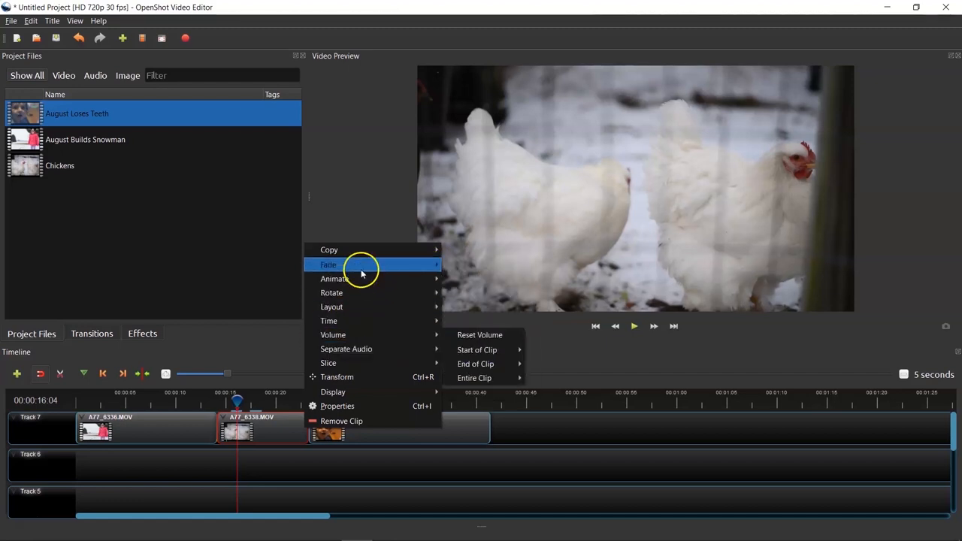
mouse_move(478, 293)
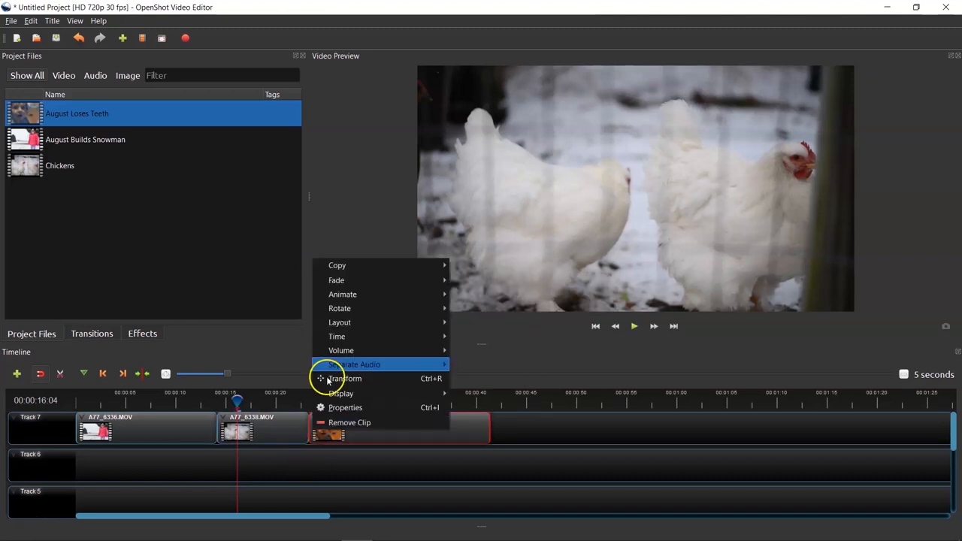
mouse_move(337, 281)
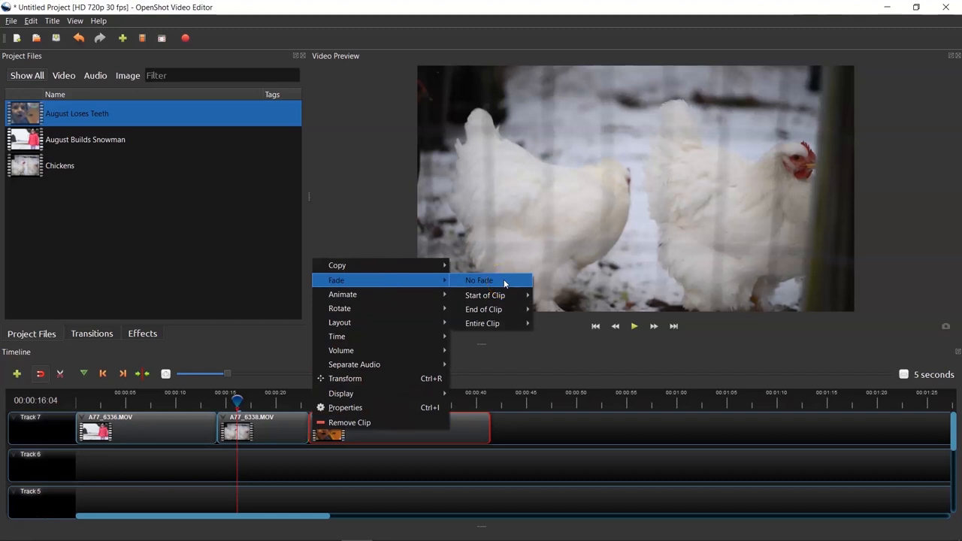
mouse_move(499, 309)
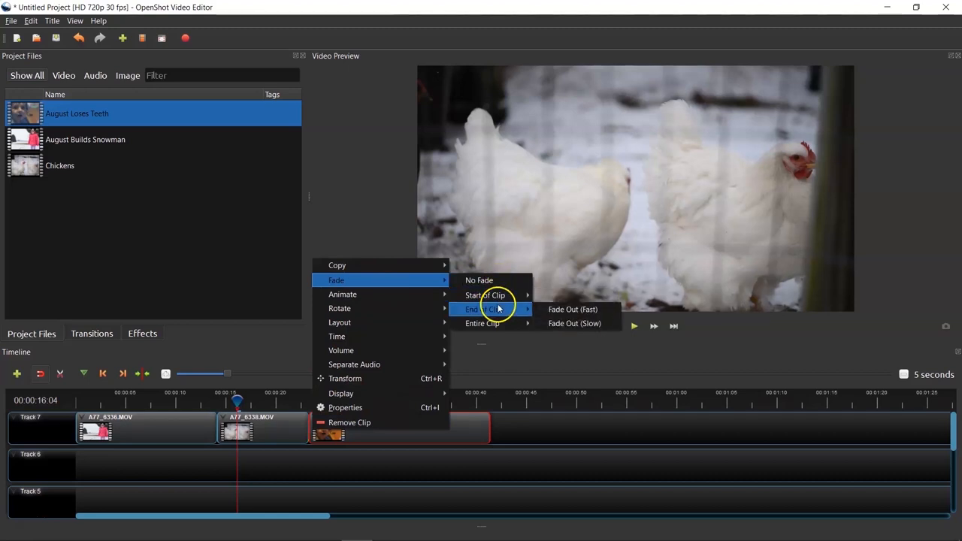
Browse Fade > End of Clip > Fade Out for the final A77_5877 clip.
left_click(571, 309)
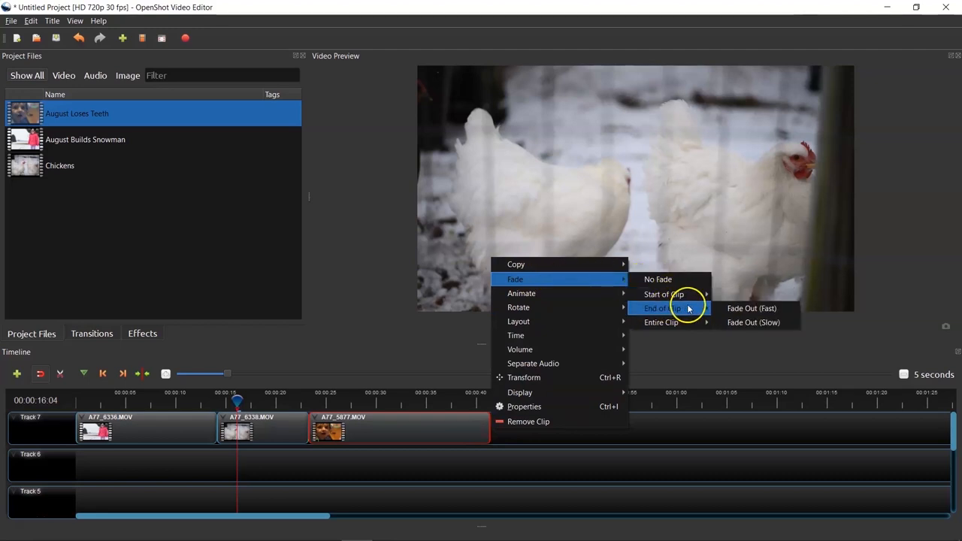
left_click(752, 308)
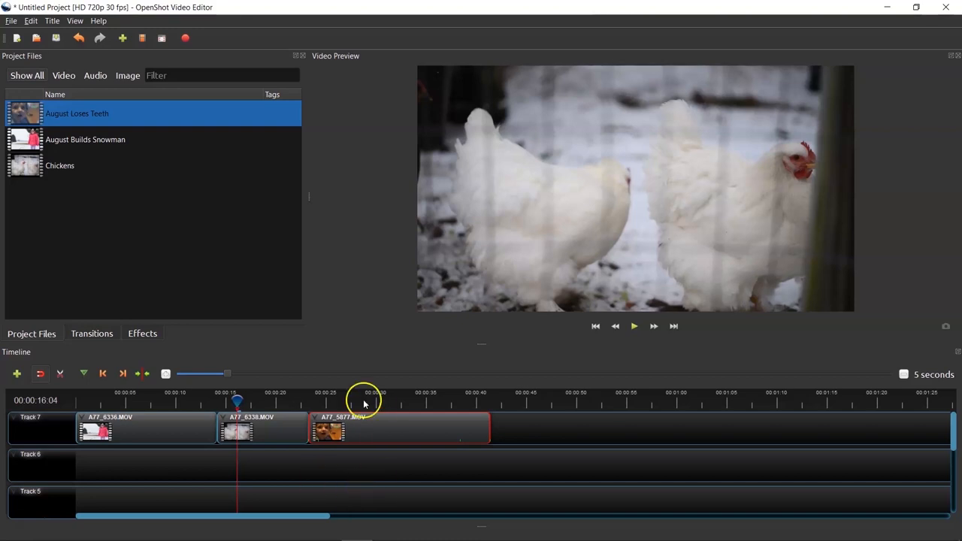
mouse_move(137, 92)
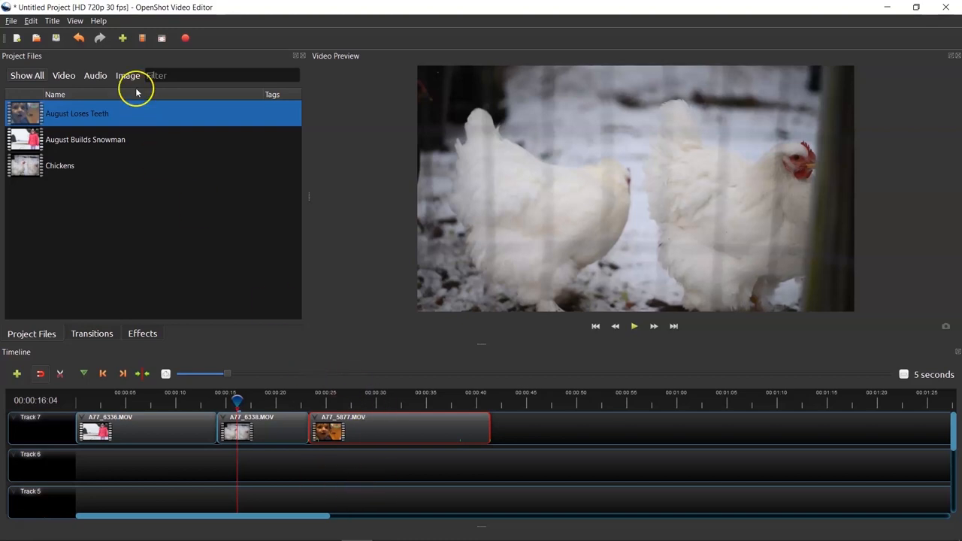
Import the background music mp3 from August and drop it on the track below the clips.
left_click(9, 21)
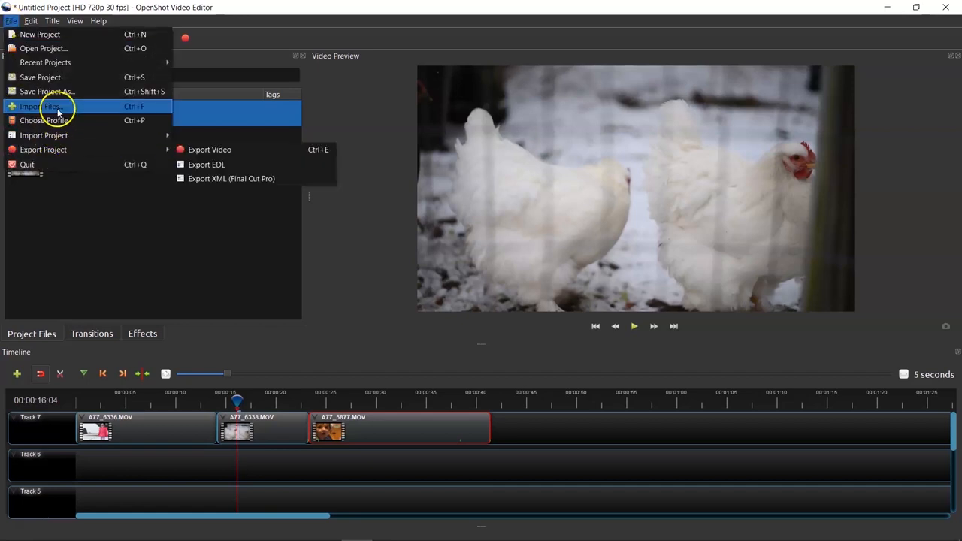
left_click(42, 106)
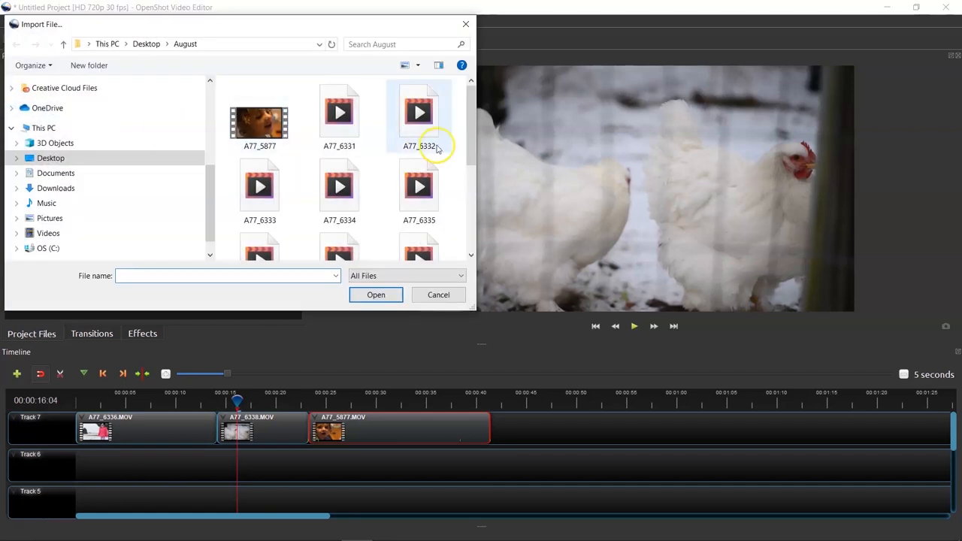
scroll("down", 3)
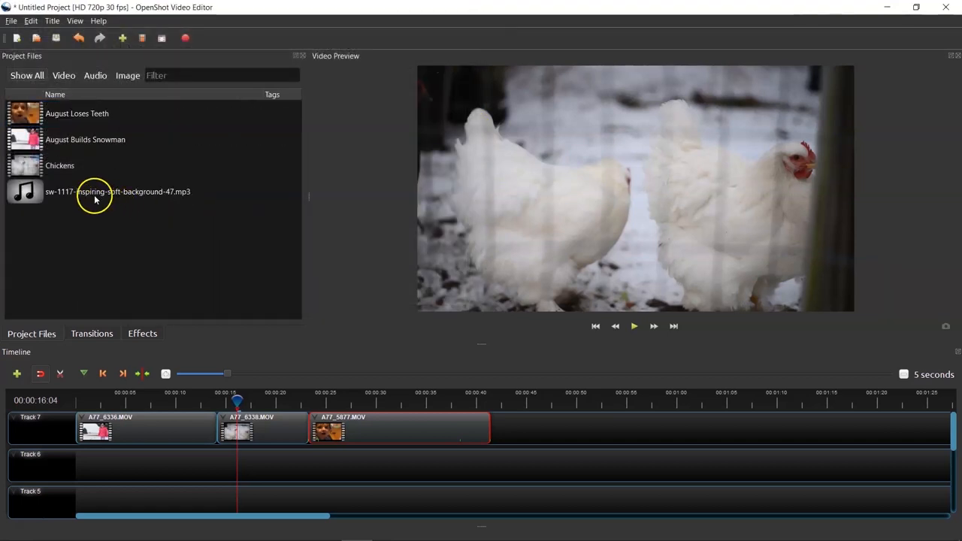
left_click_drag(98, 192, 136, 463)
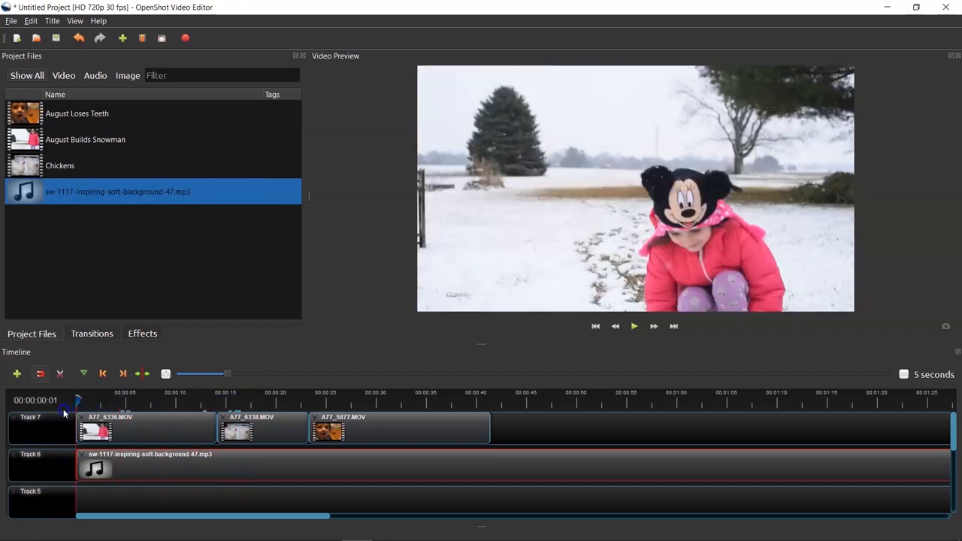
Return the preview to the start and view the music clip's options on Track 6.
left_click(634, 326)
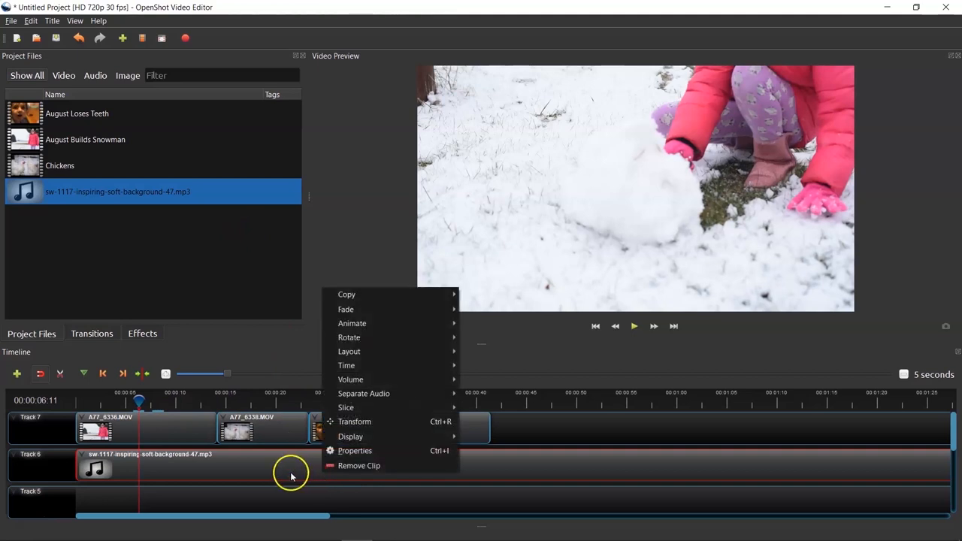
left_click(147, 401)
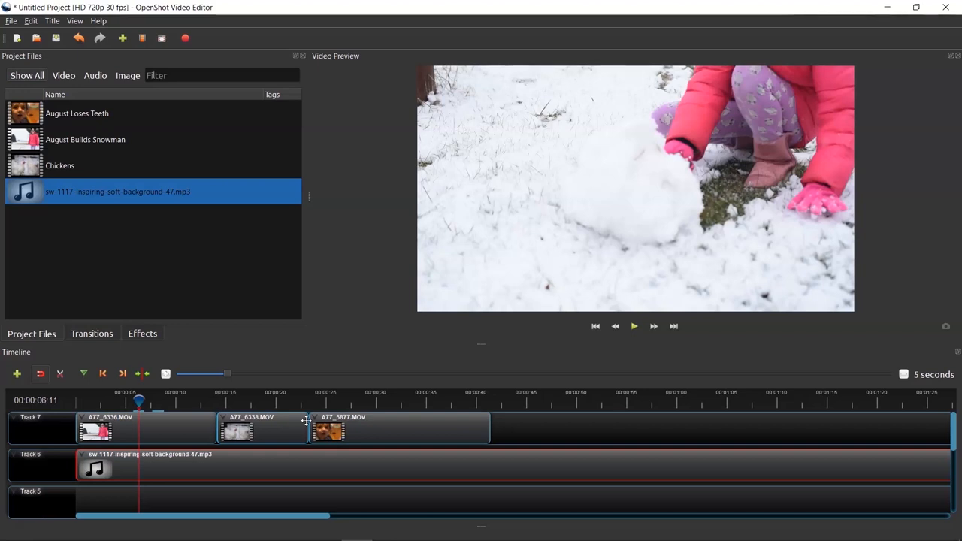
left_click(61, 373)
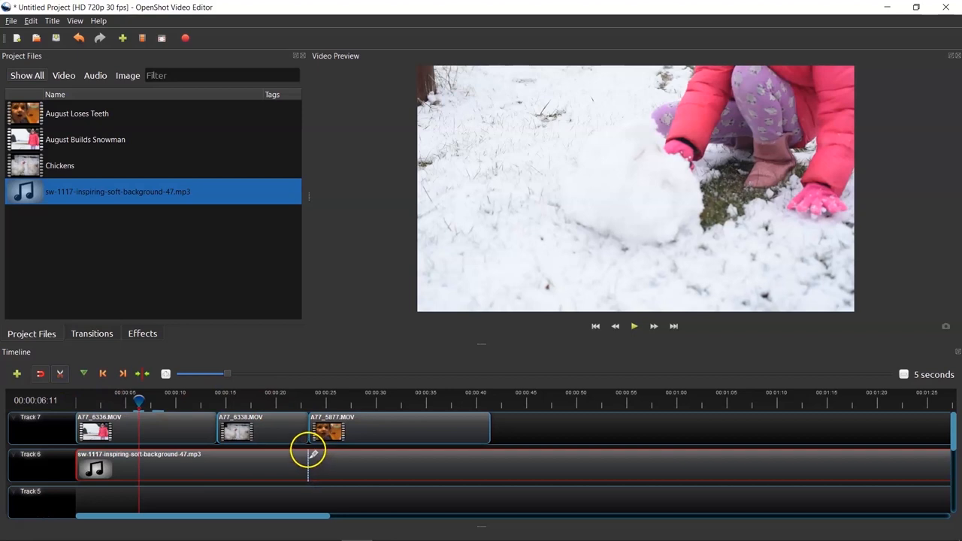
mouse_move(236, 468)
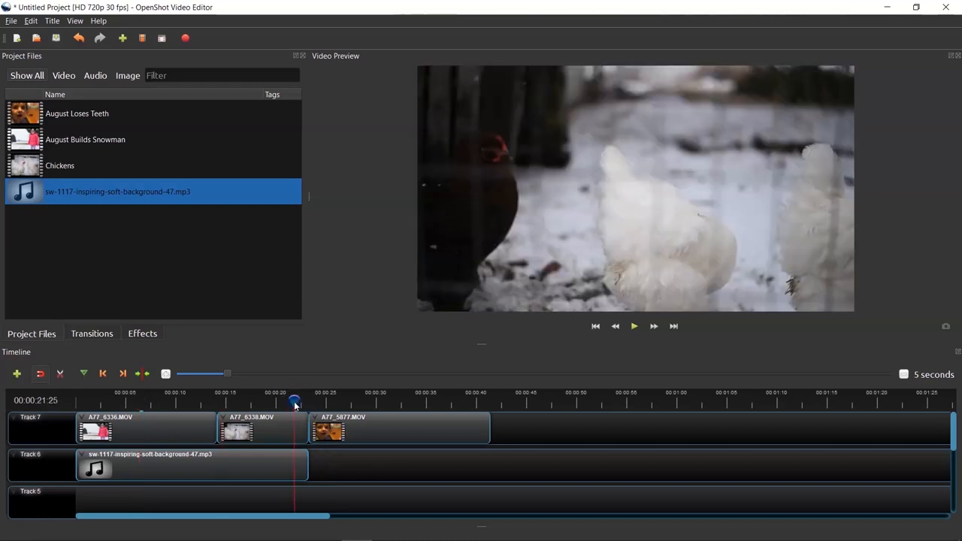
left_click(635, 327)
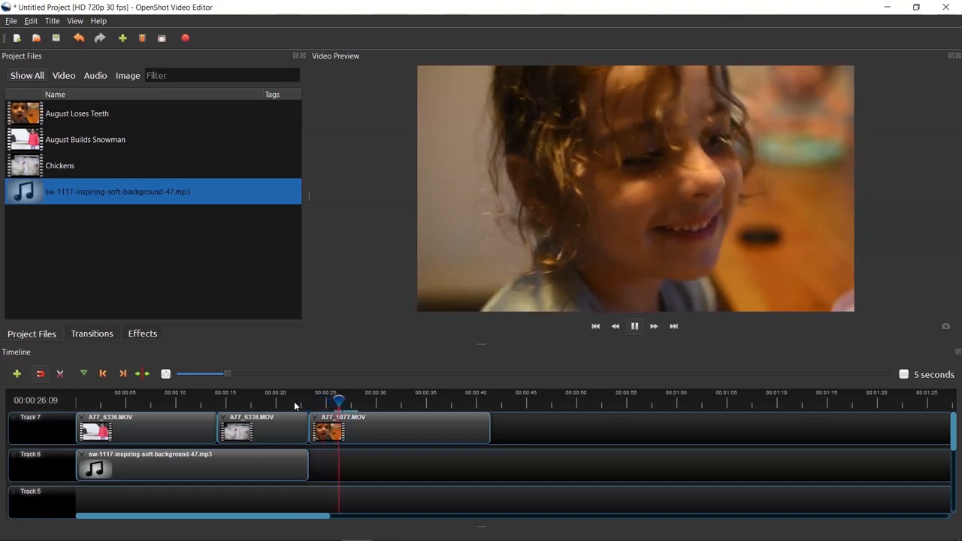
left_click(635, 326)
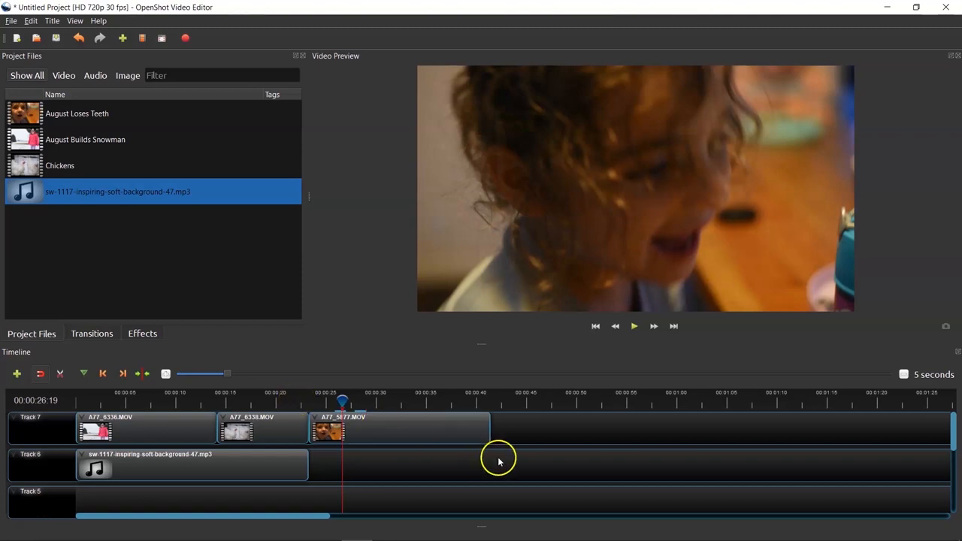
mouse_move(535, 439)
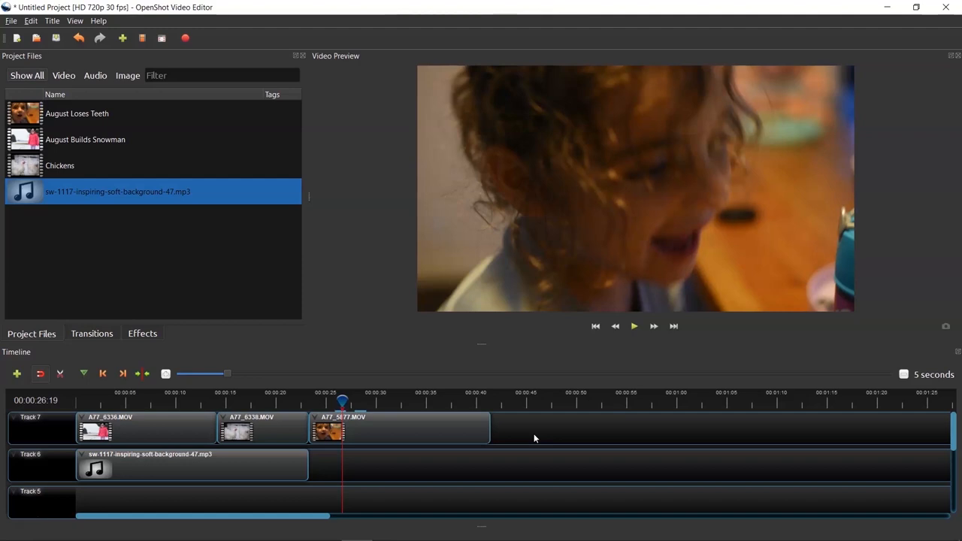
mouse_move(514, 445)
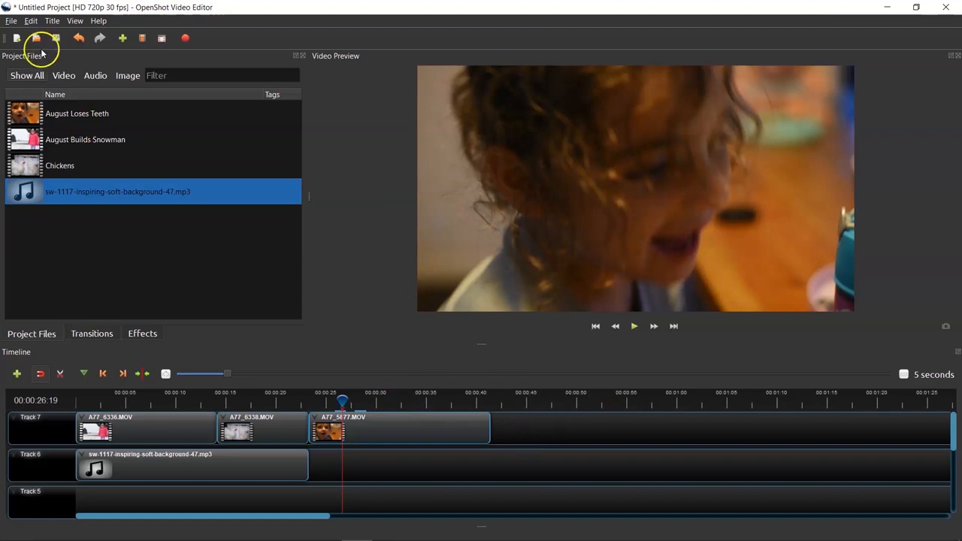
Start a video export and name the file 'August's Winter Day'.
left_click(12, 20)
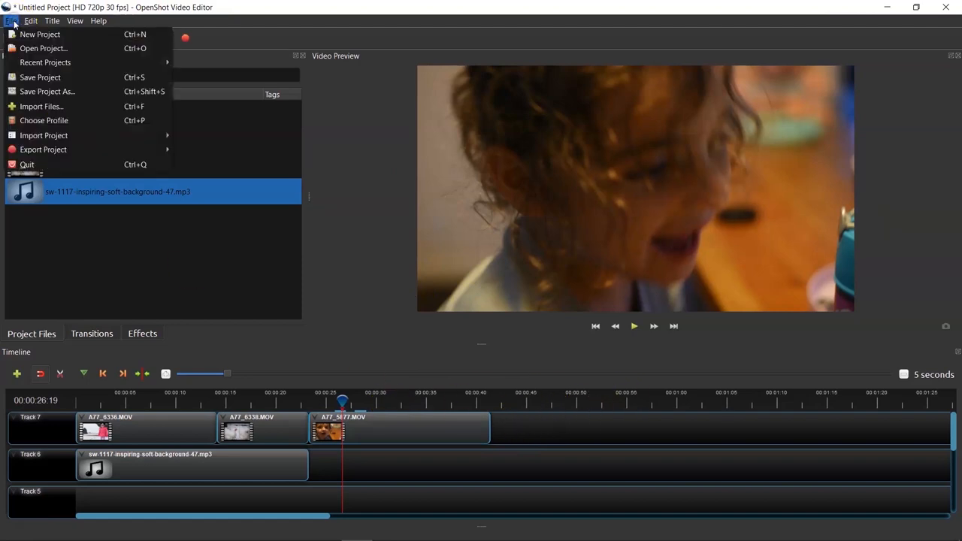
mouse_move(42, 149)
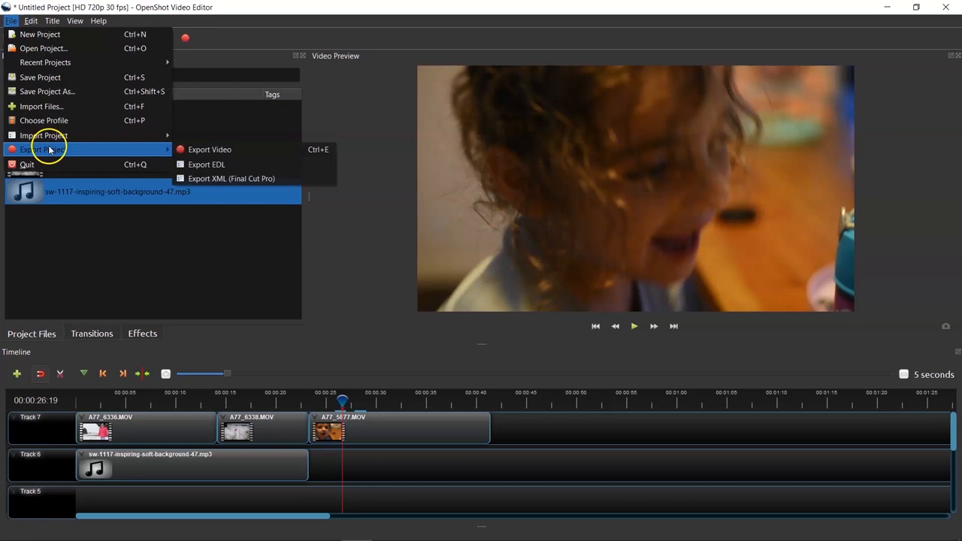
mouse_move(229, 150)
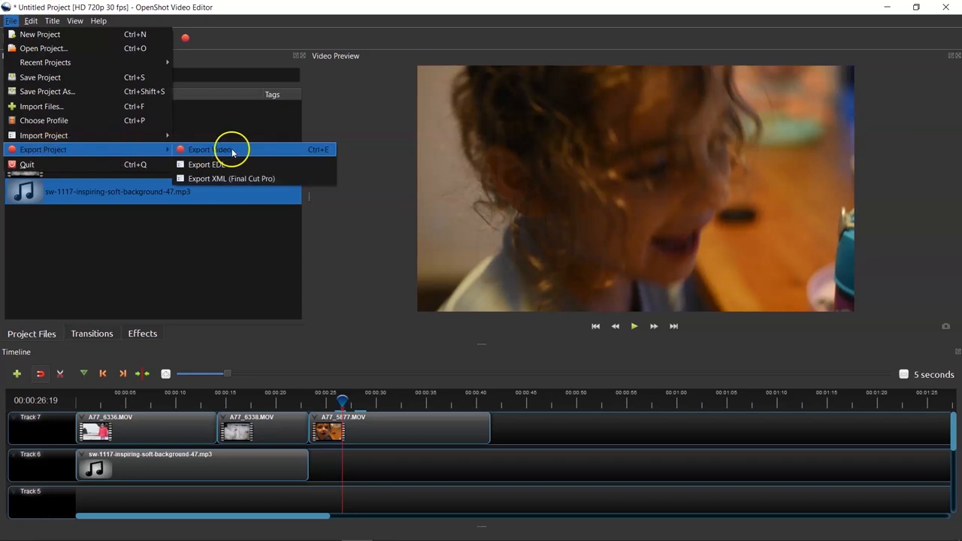
left_click(214, 151)
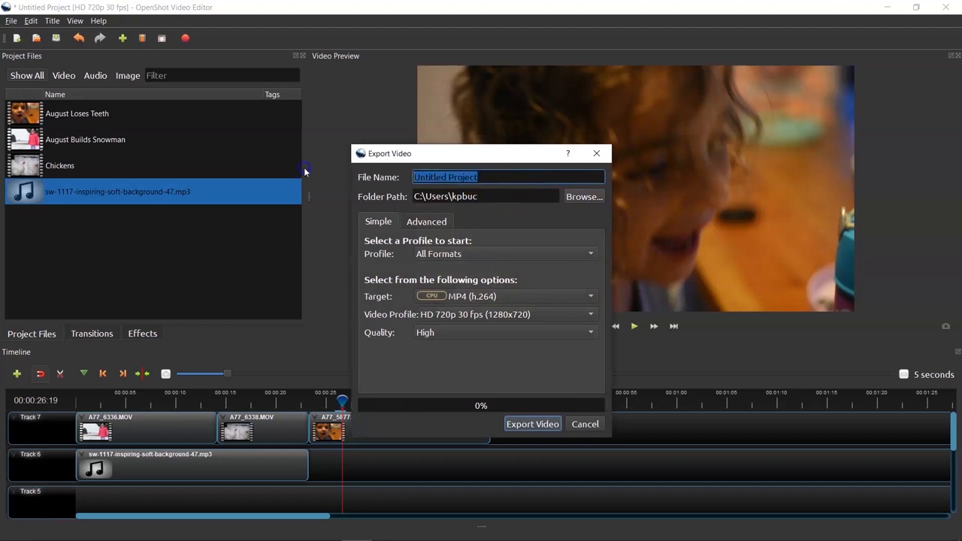
type("A")
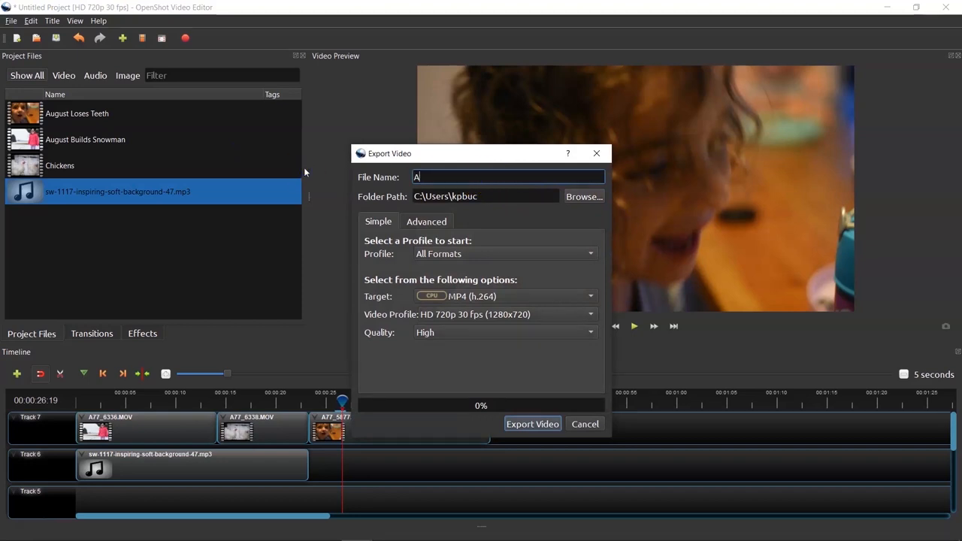
type("ugust")
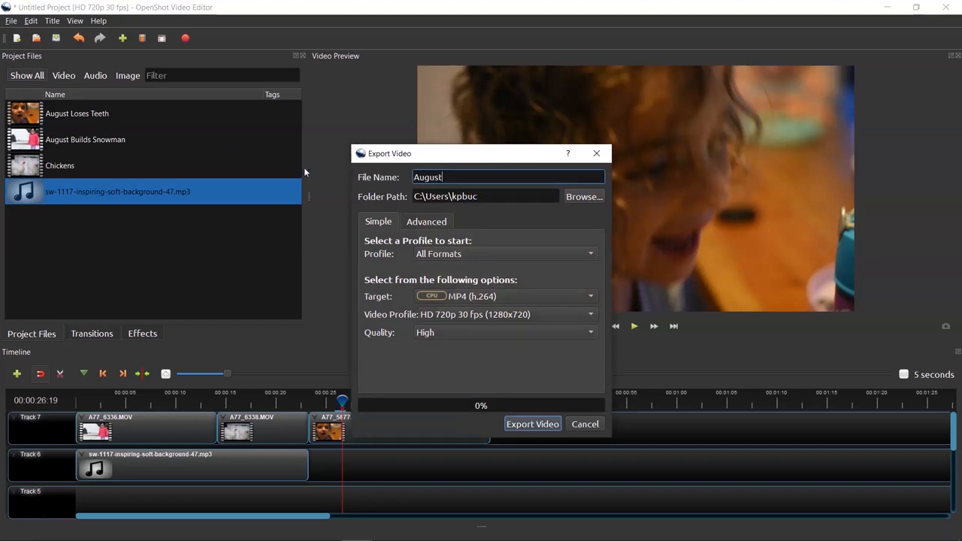
type("'s")
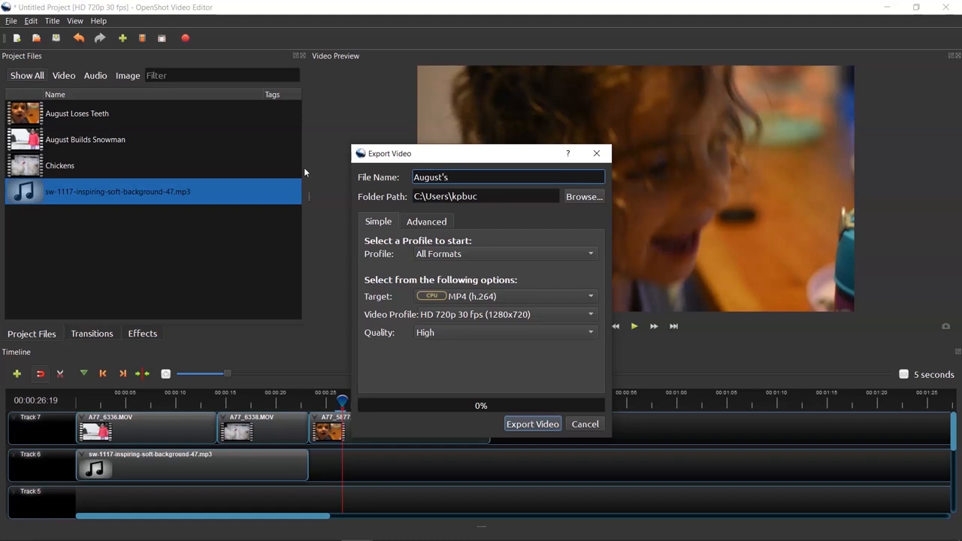
type("Winter Day")
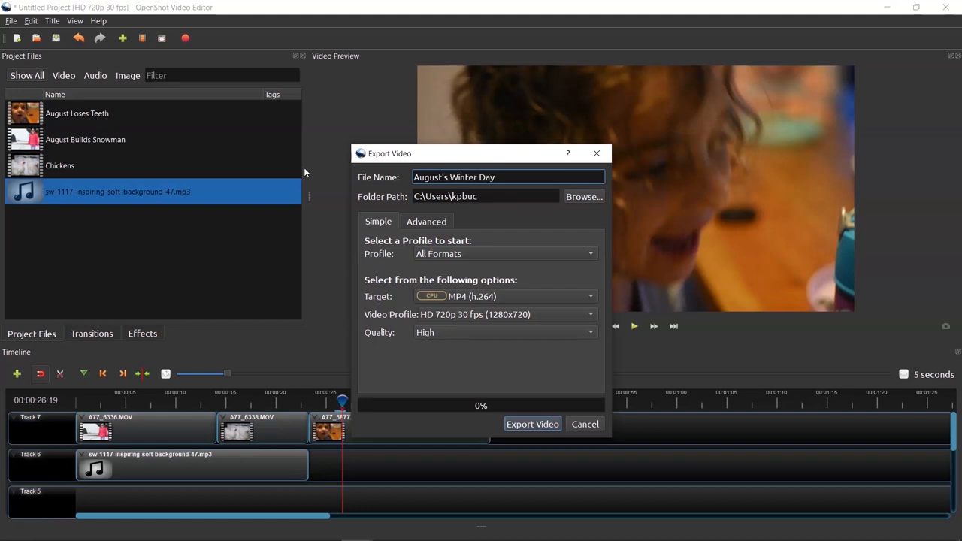
Set the export destination to the August folder on the Desktop.
left_click(583, 196)
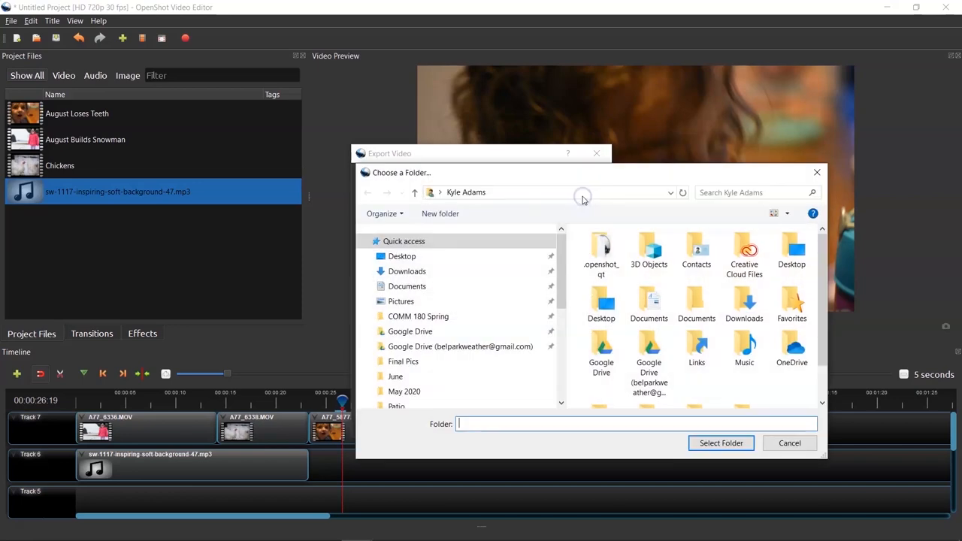
left_click(402, 256)
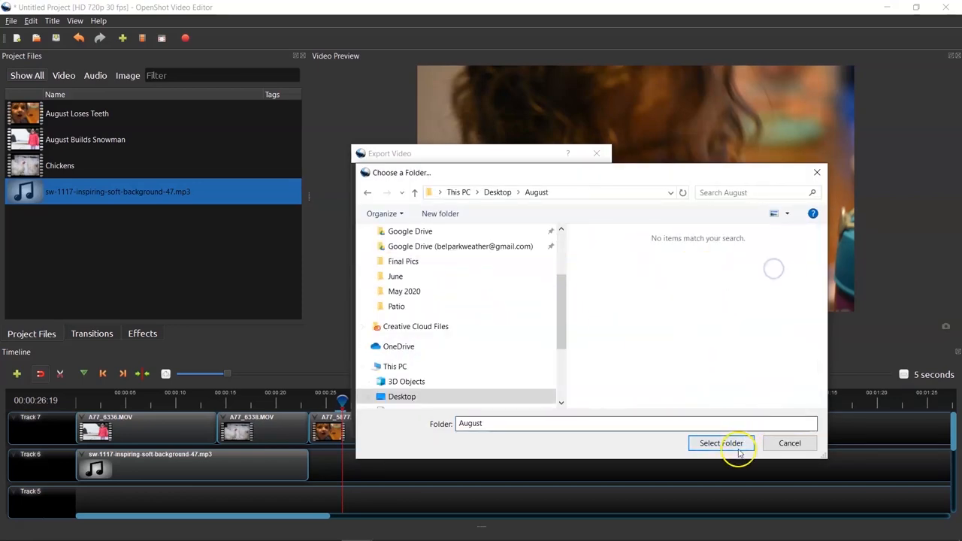
left_click(722, 442)
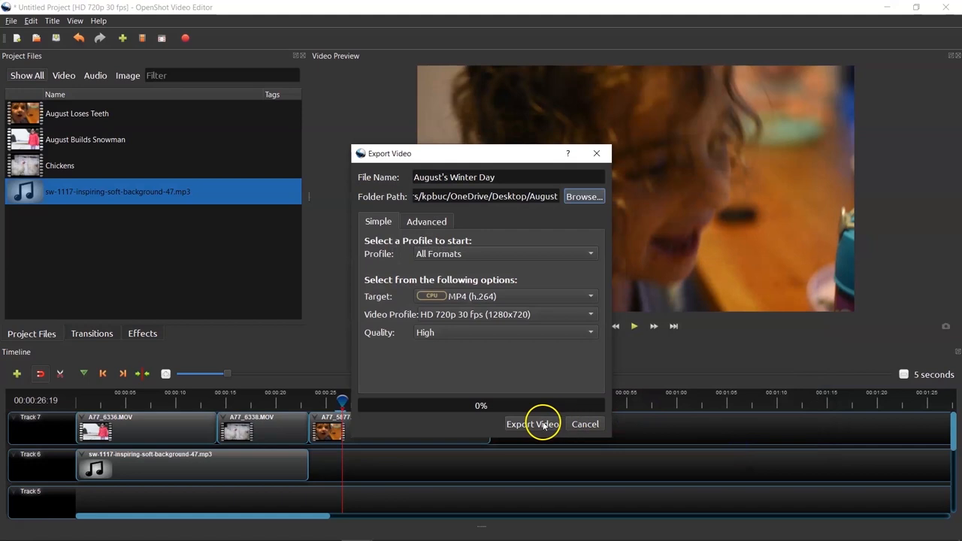
mouse_move(481, 296)
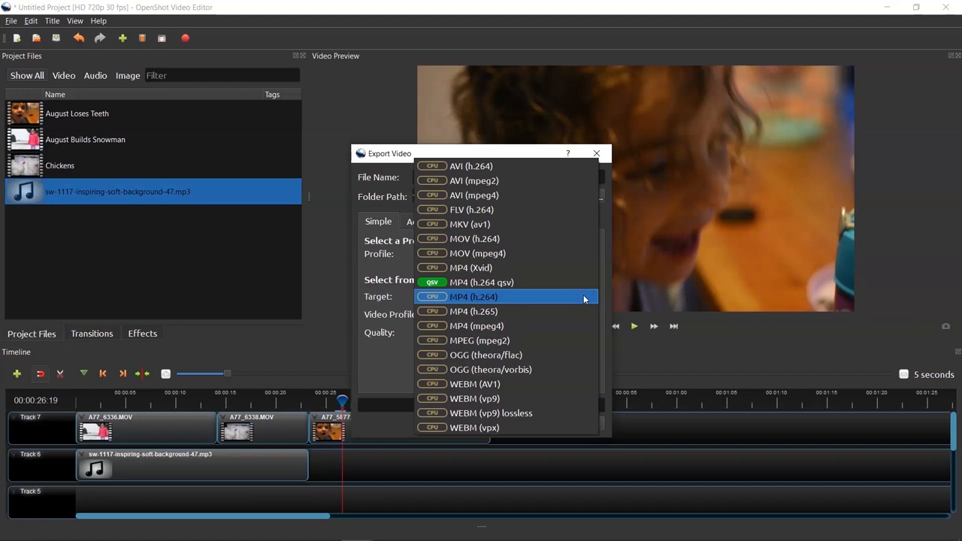
mouse_move(551, 252)
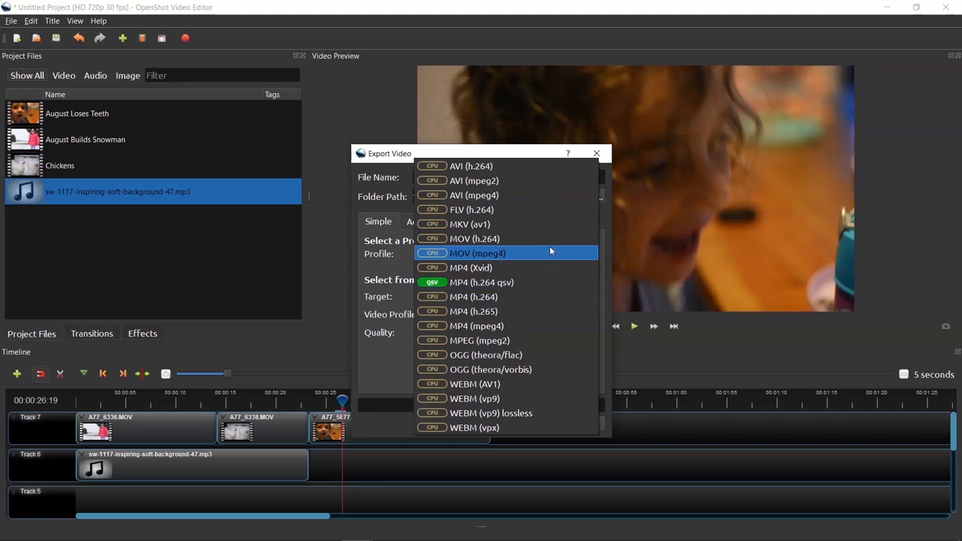
mouse_move(551, 274)
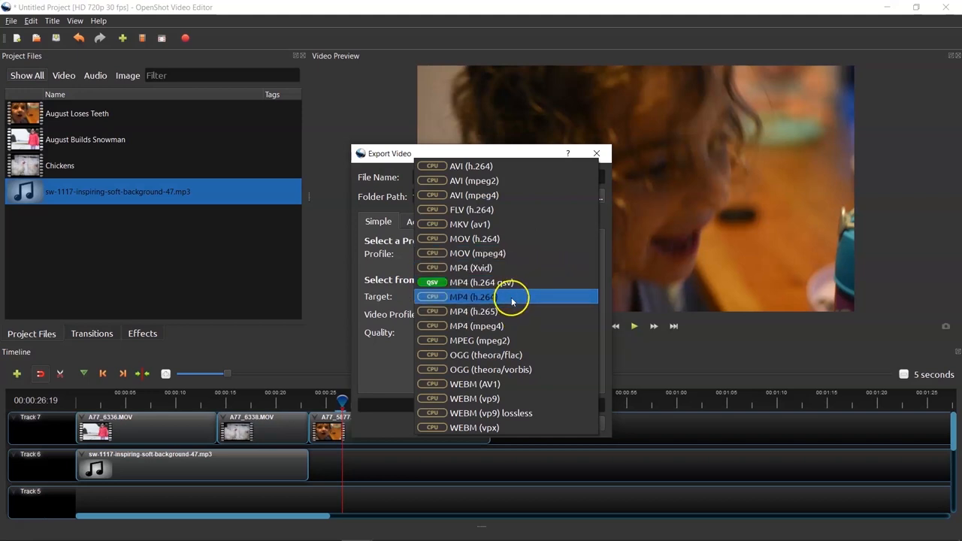
mouse_move(504, 283)
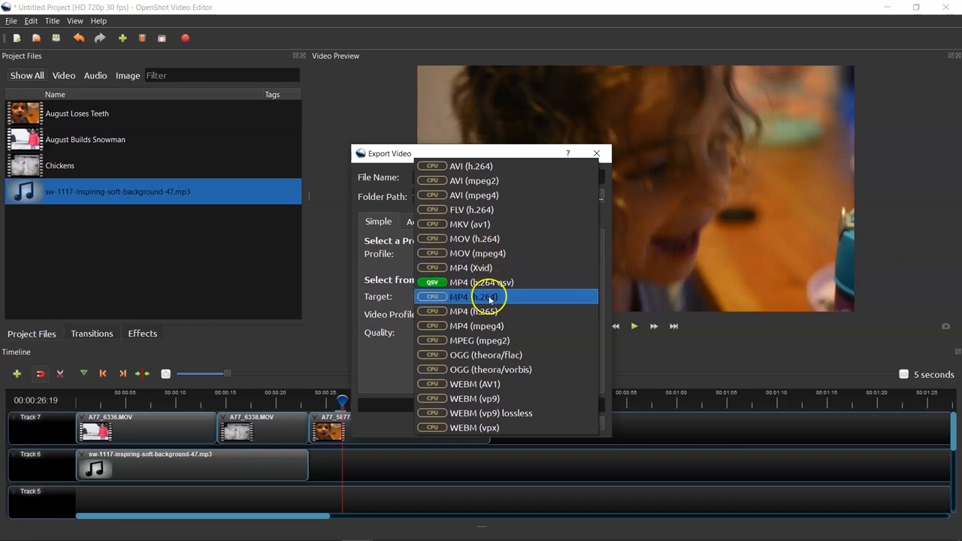
left_click(475, 297)
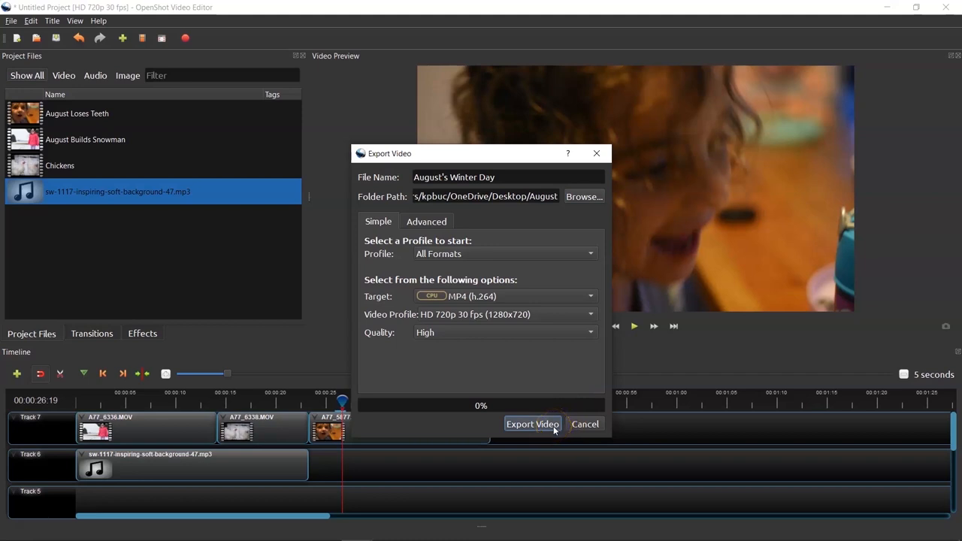
Render the August's Winter Day MP4 to 100% and dismiss the finished export.
left_click(533, 424)
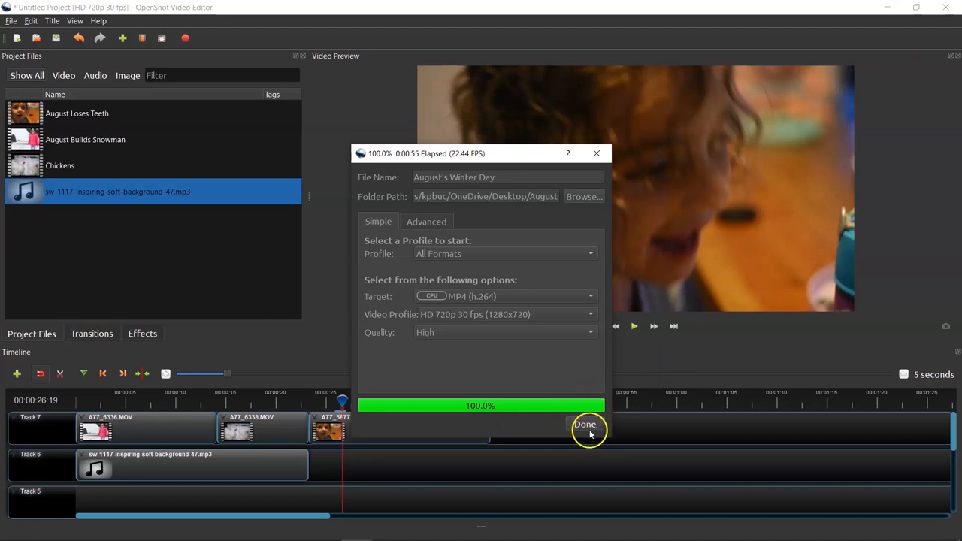
left_click(588, 424)
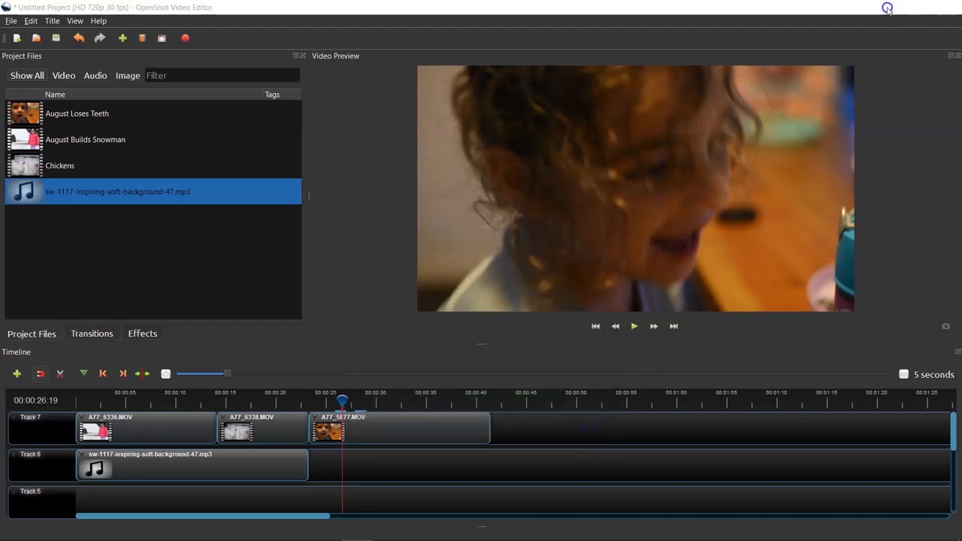
Locate the exported August's Winter Day video in the Desktop's August folder.
left_click(887, 9)
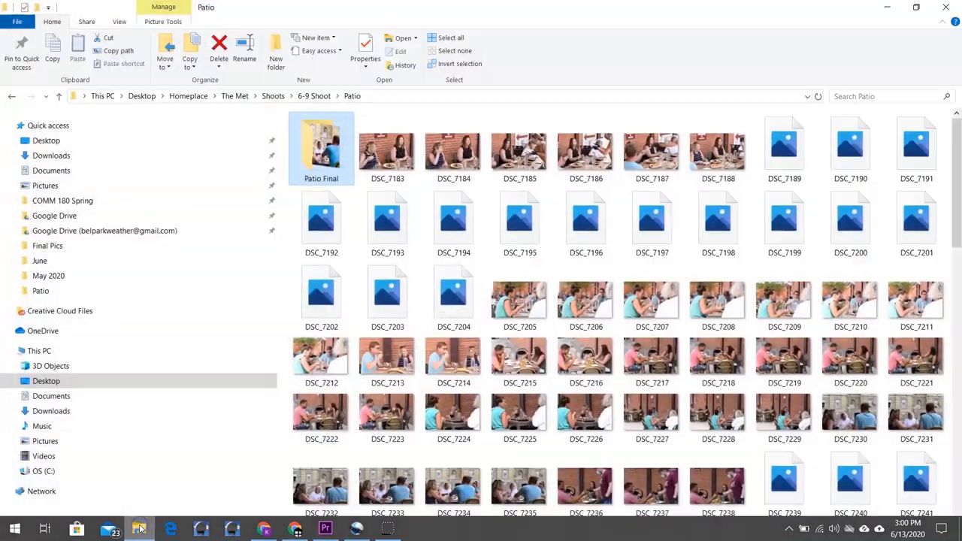
left_click(45, 142)
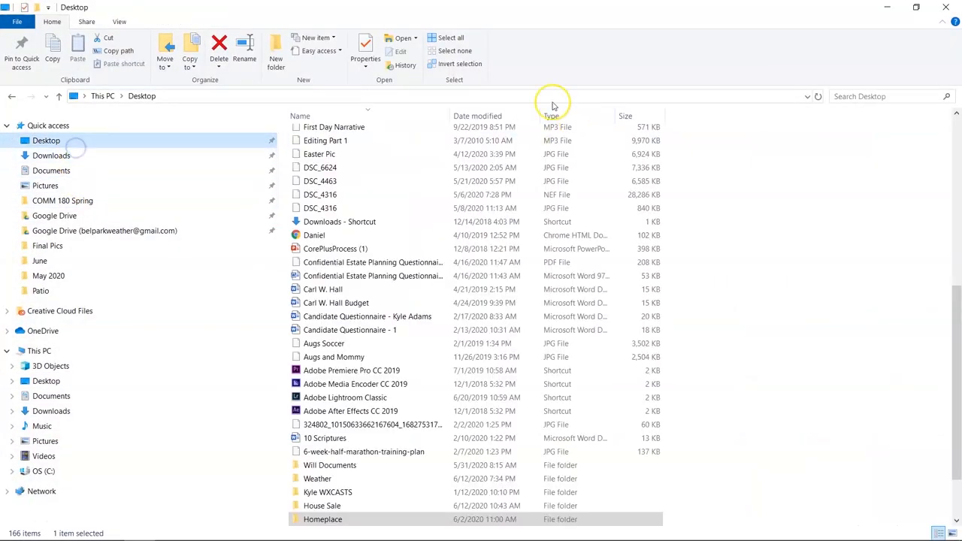
double_click(337, 519)
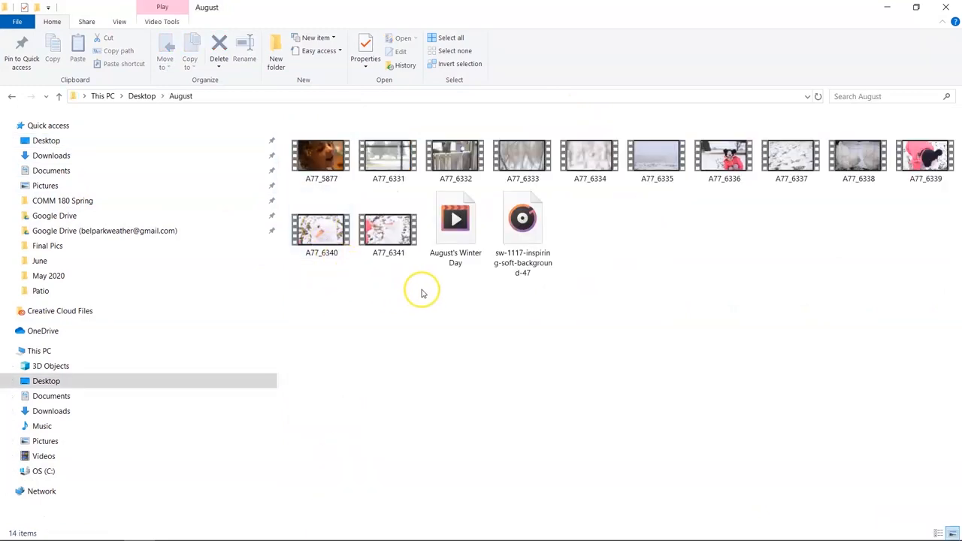
right_click(454, 218)
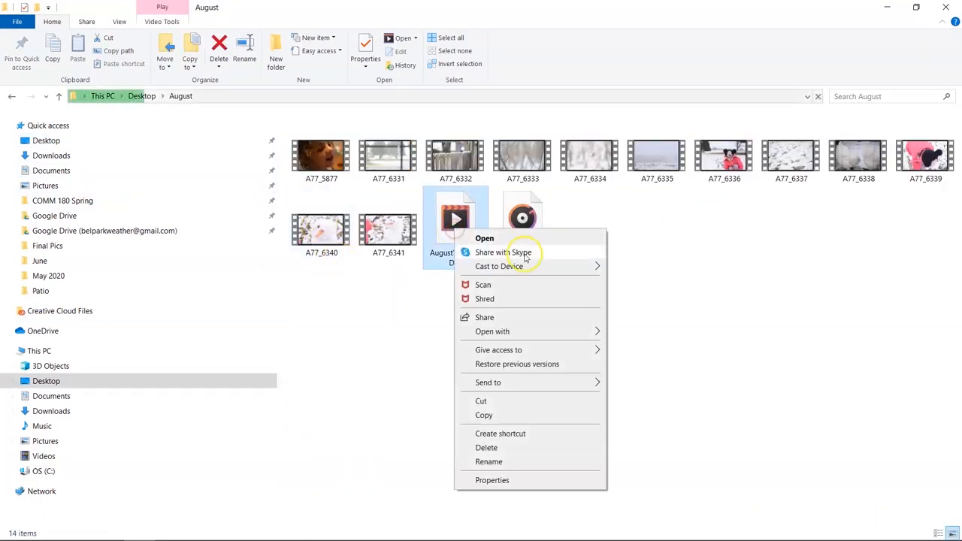
left_click(492, 332)
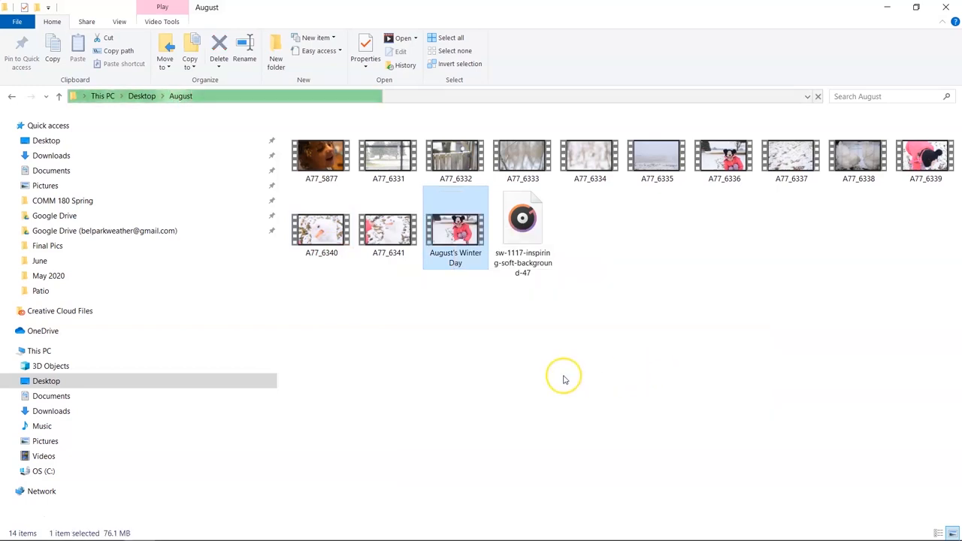
Play the exported video to verify it, then return to the OpenShot project.
double_click(456, 218)
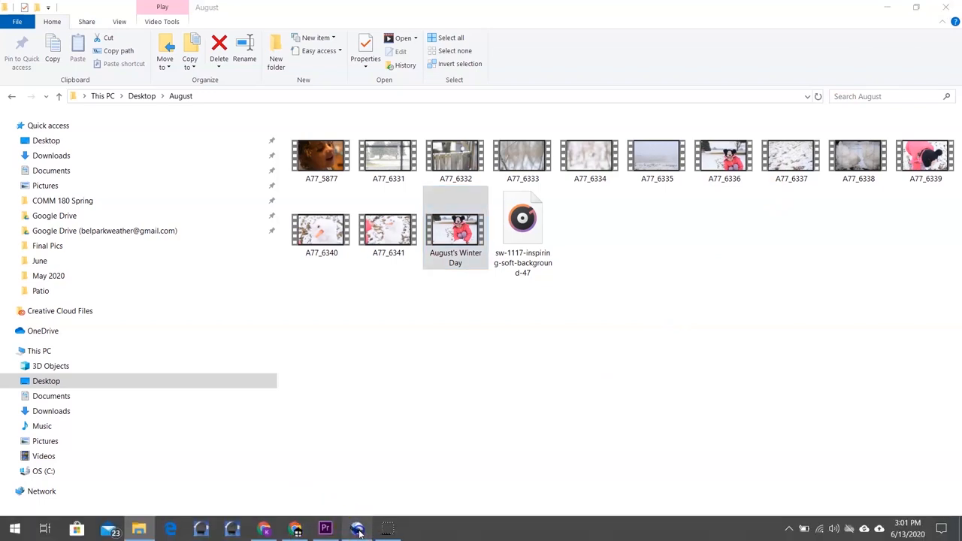
left_click(357, 530)
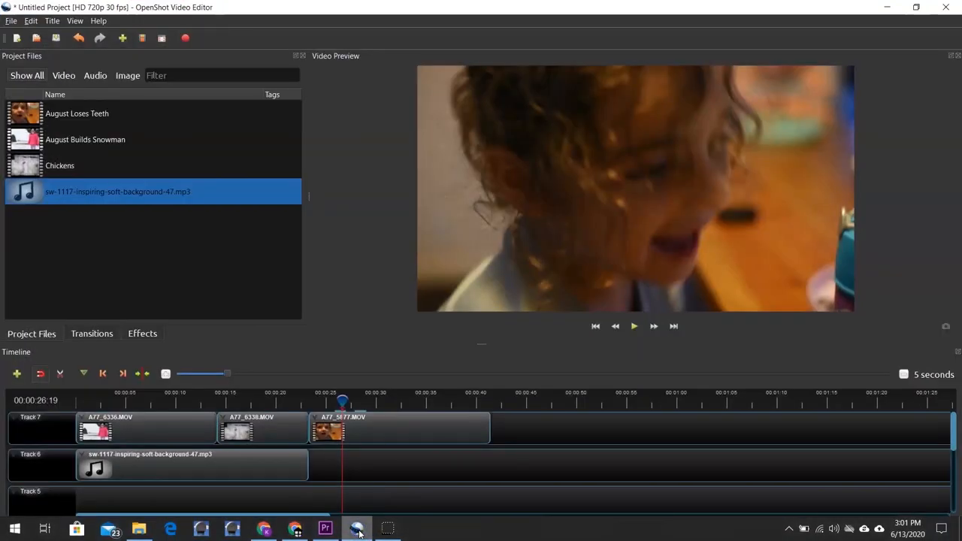